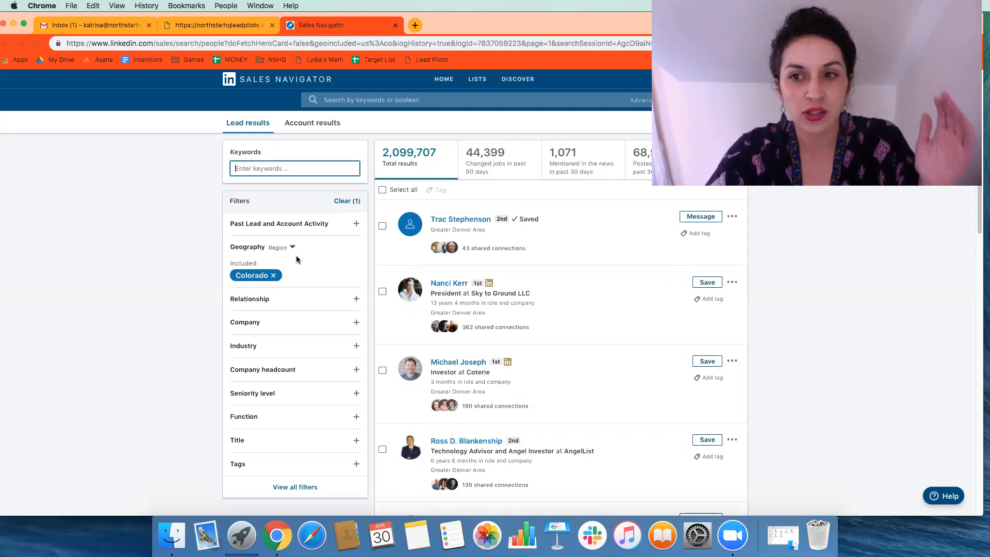
Enter the keyword query 'kubernetes NOT aws' in the Colorado lead search, leaving 673 leads
scroll(down, 3)
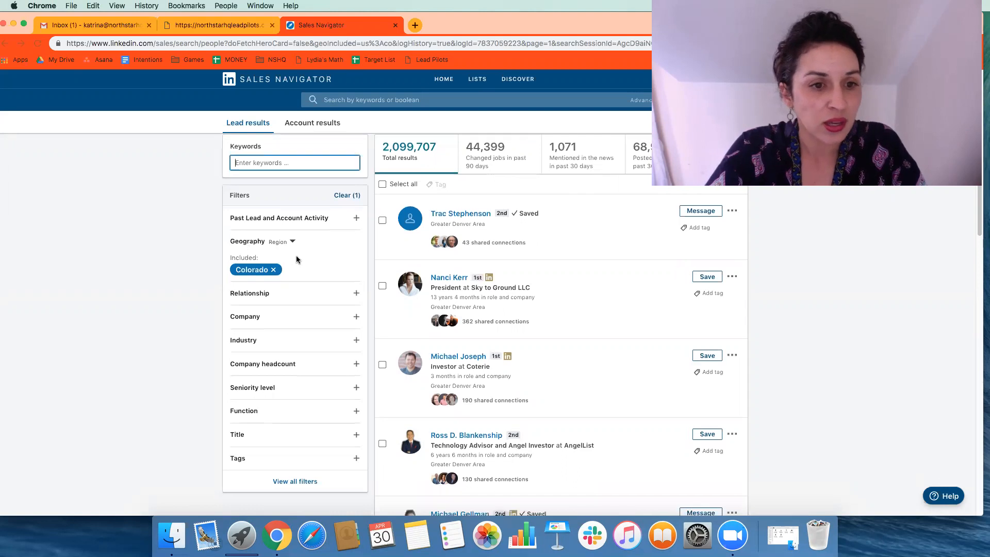
scroll(down, 3)
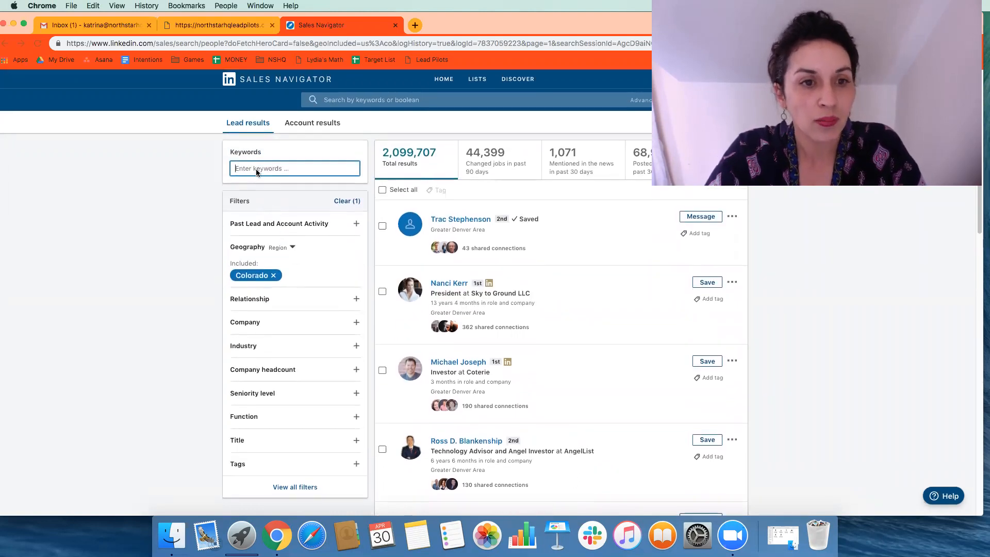
text(kubernetes)
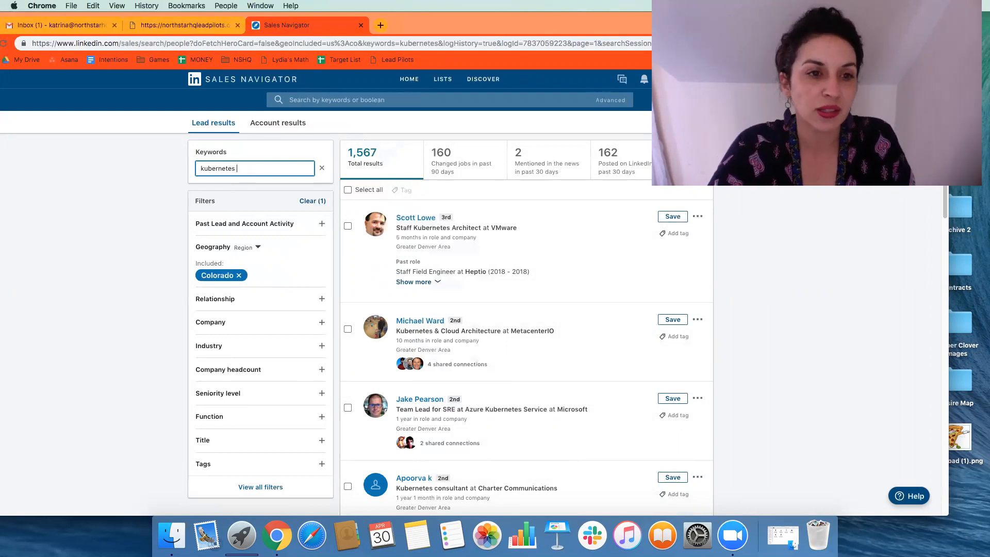
text(NOT)
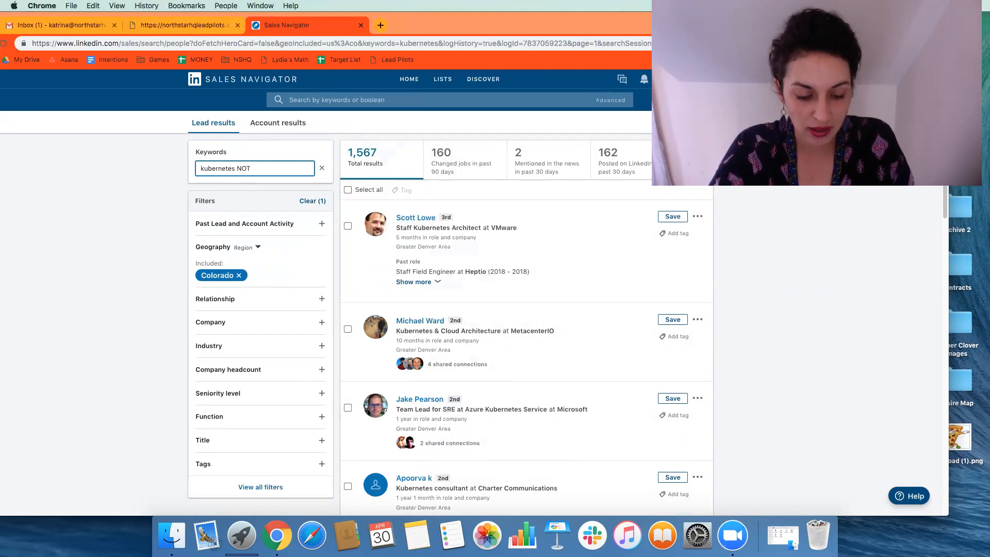
text(aws)
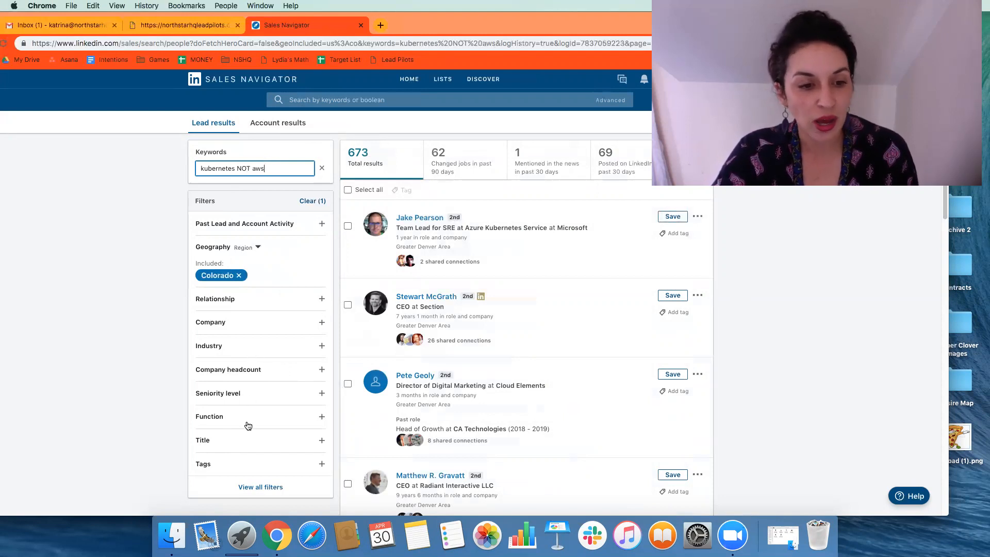
mouse_move(265, 297)
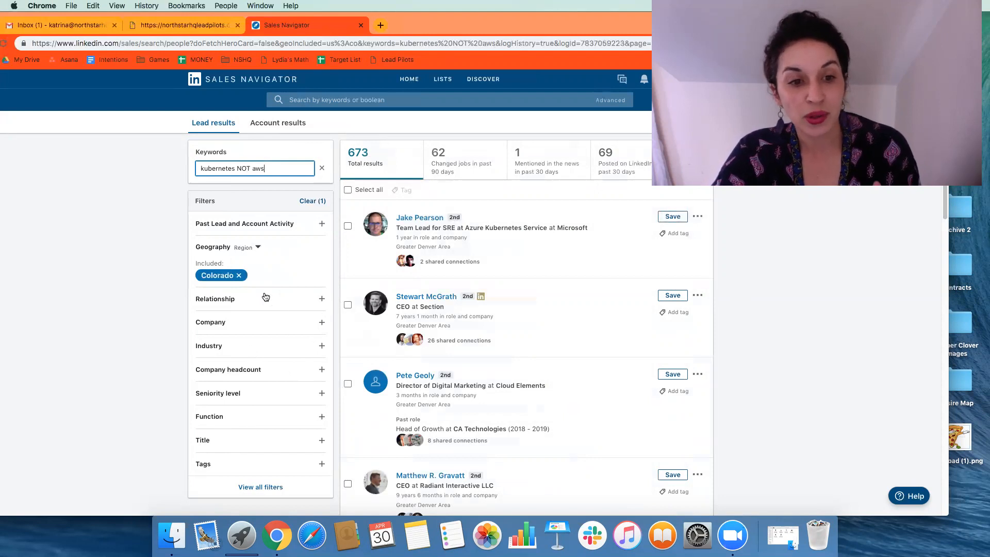
Check the Relationship filter, then tick the first, second and fourth leads, including Radiant Interactive's CEO
click(214, 299)
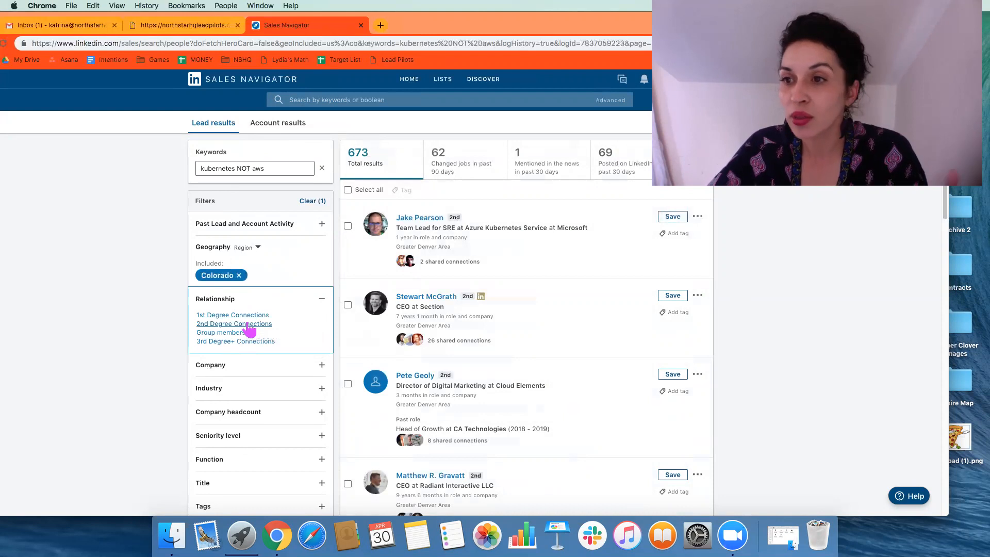
mouse_move(209, 307)
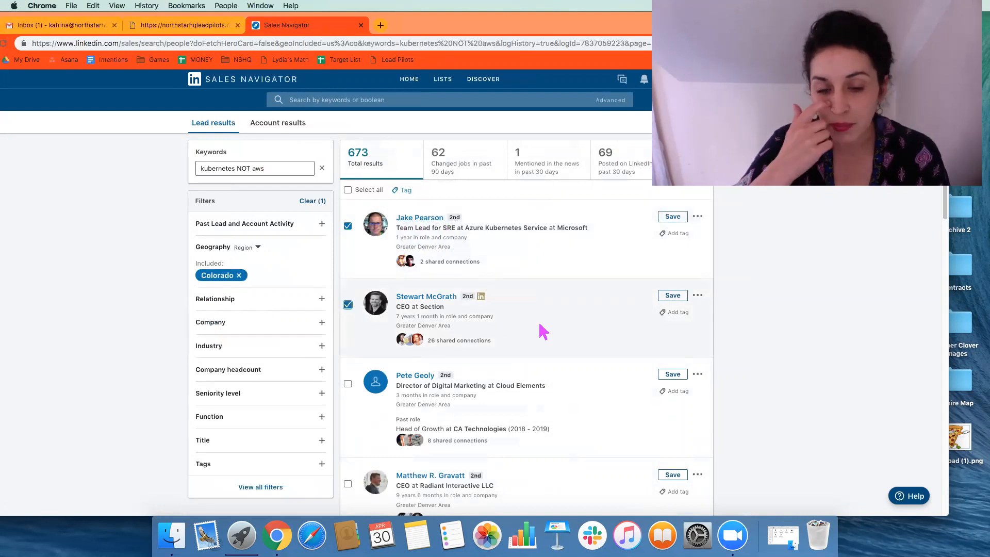
scroll(down, 3)
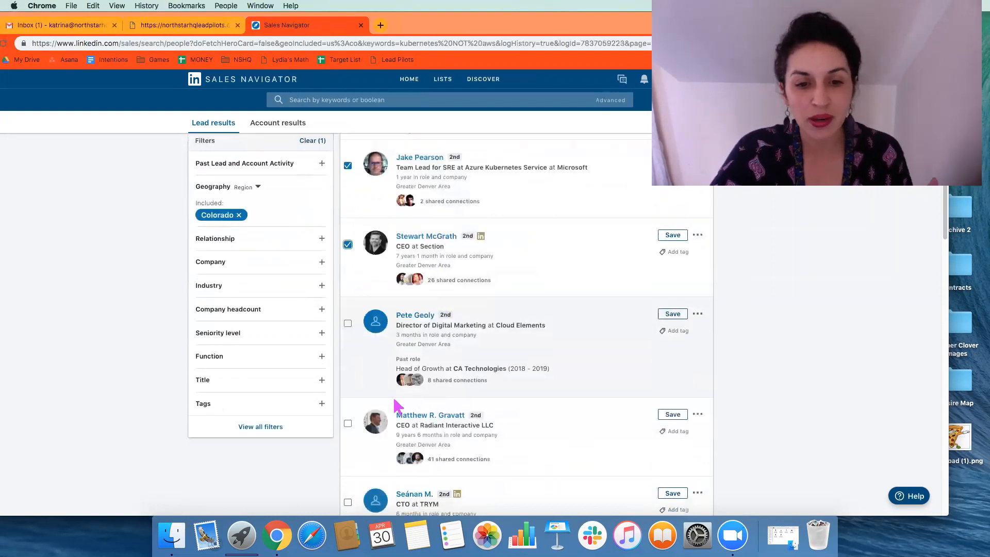
click(347, 423)
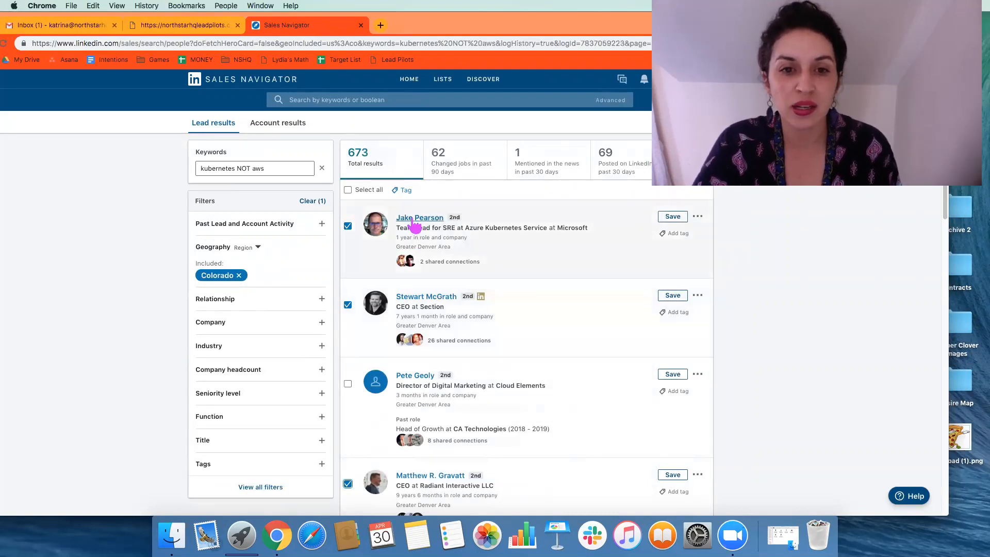
mouse_move(473, 240)
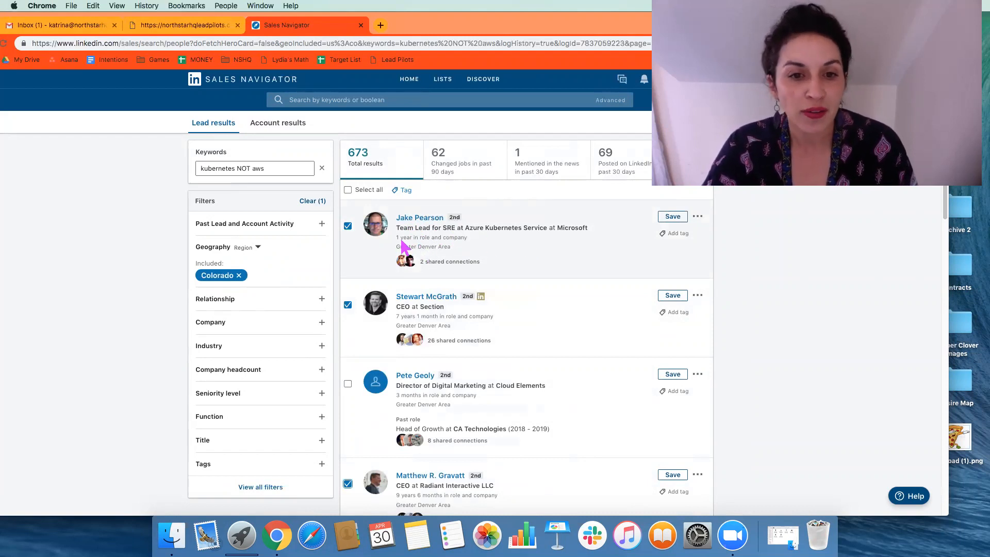
mouse_move(453, 251)
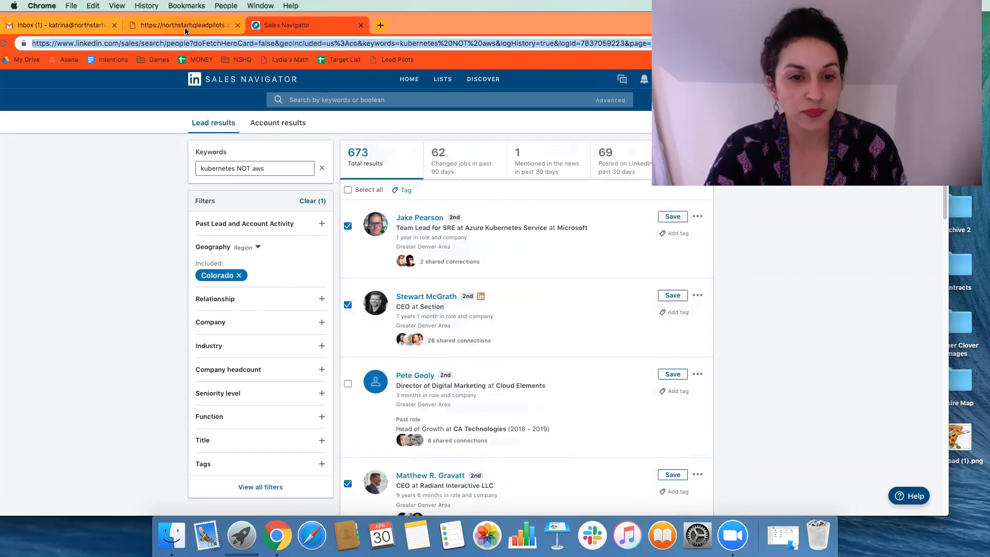
Switch to The Lead Pilots dashboard: 524 views, 423 invites, 289 accepted, 90 replies
click(182, 25)
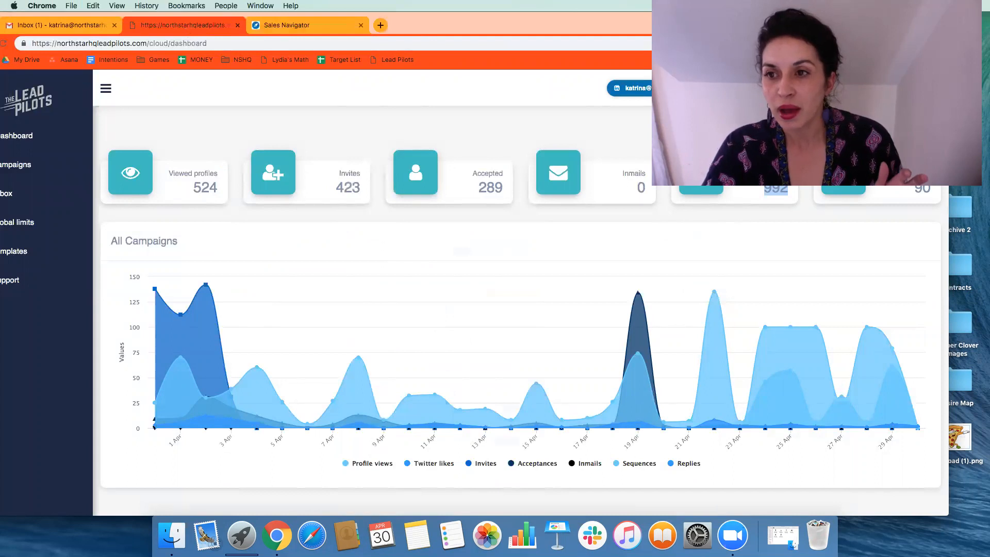
click(105, 89)
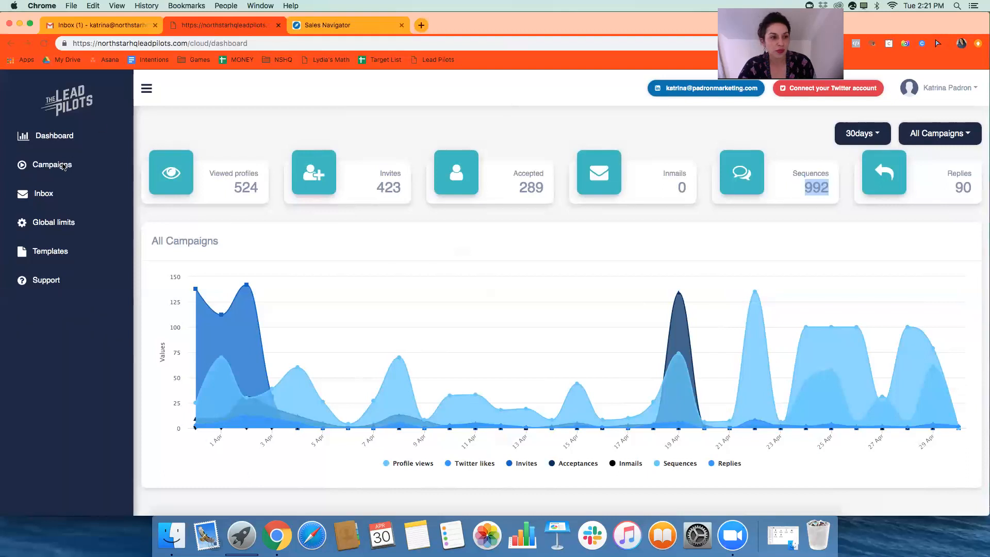
Create a campaign named 'test' using the kubernetes NOT aws Sales Navigator search URL
click(52, 164)
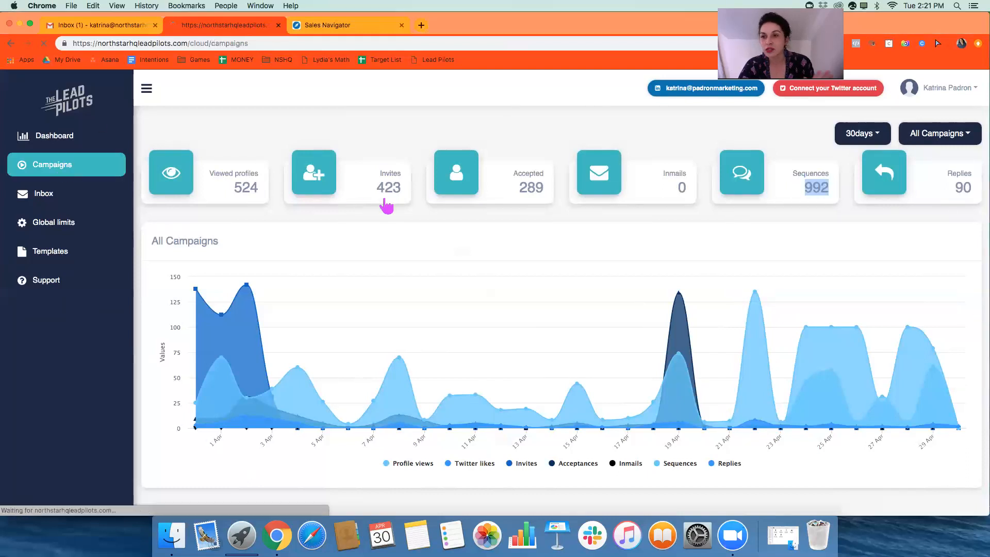
click(52, 164)
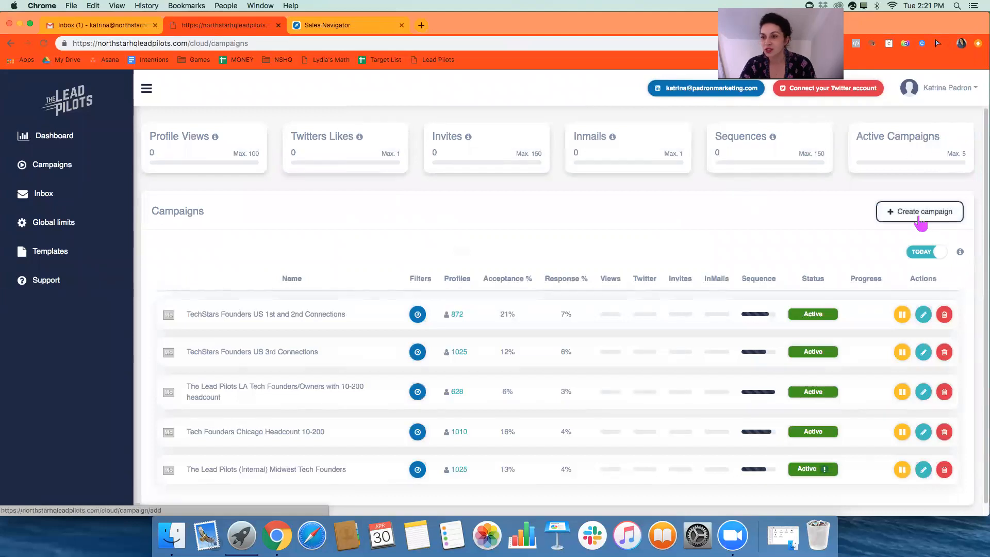
click(920, 212)
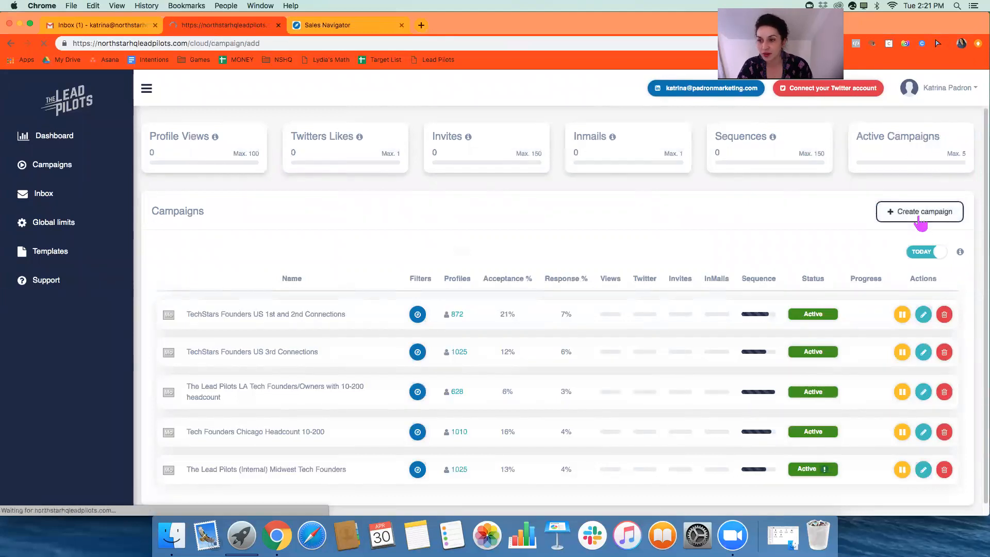
click(920, 211)
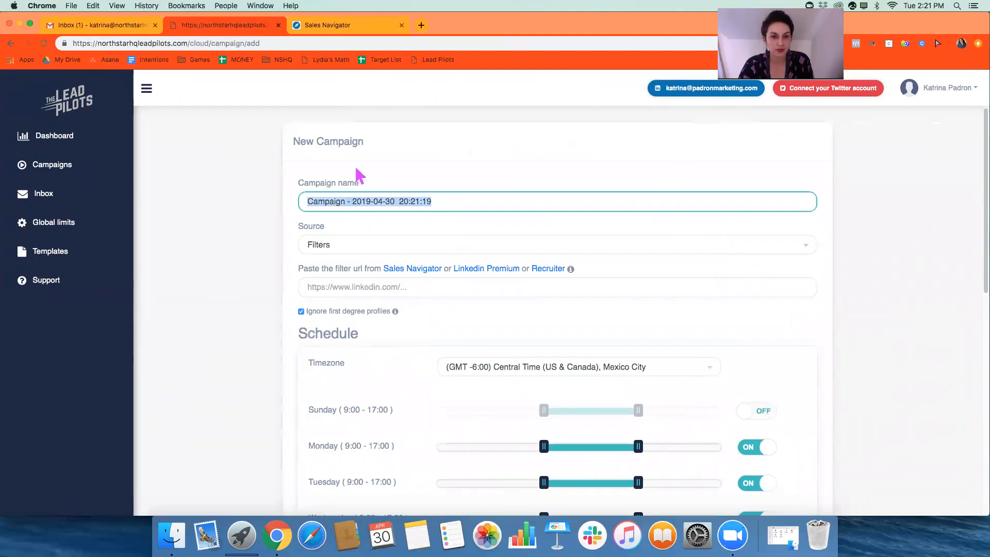
text(test)
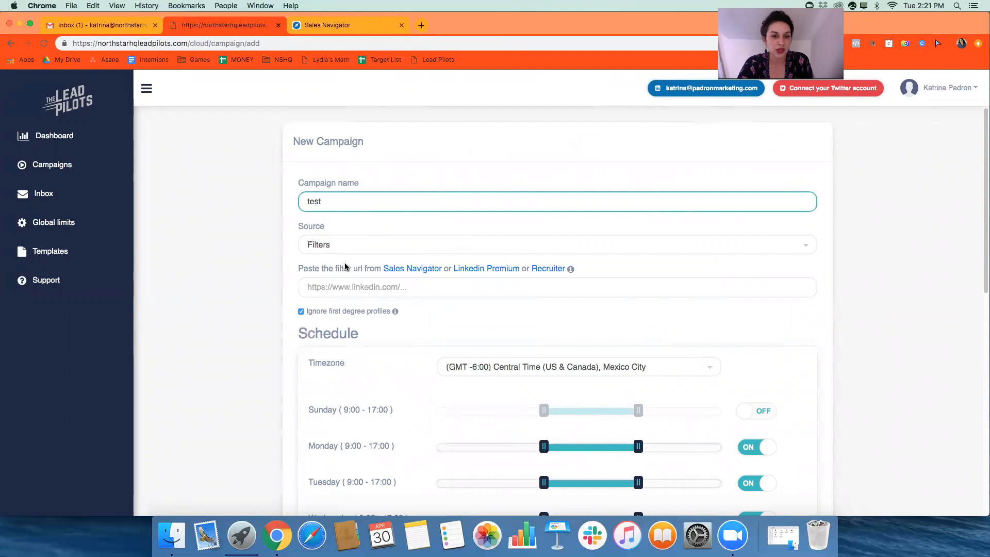
text(rds=kubernetes%20NOT%20aws&logHistory=true&logId=7837059223&page=1&searchSessionId=AgcD9aiNQLGaMxtgptoUcg%3D%3D)
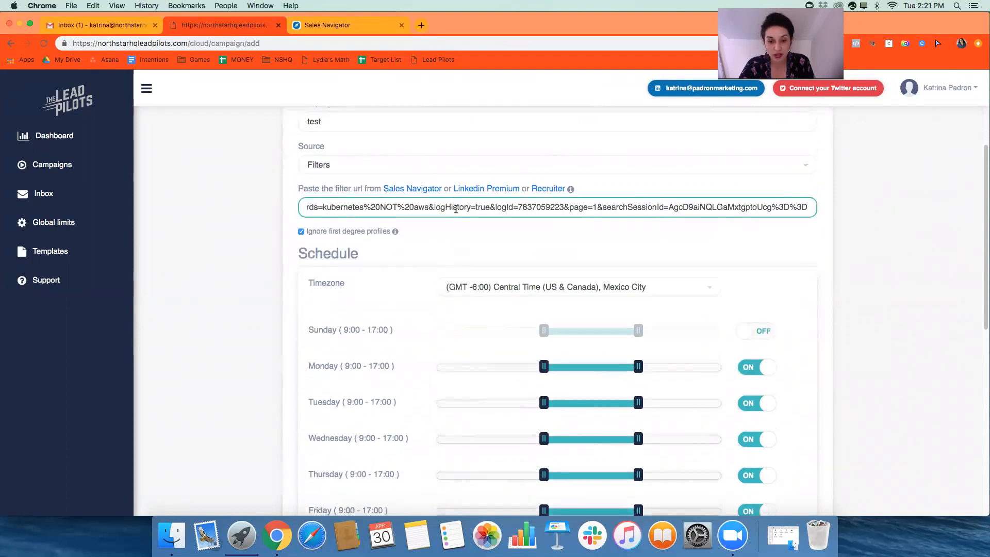
Shorten the Monday, Tuesday and Wednesday sending windows to 9:00–12:00
scroll(down, 3)
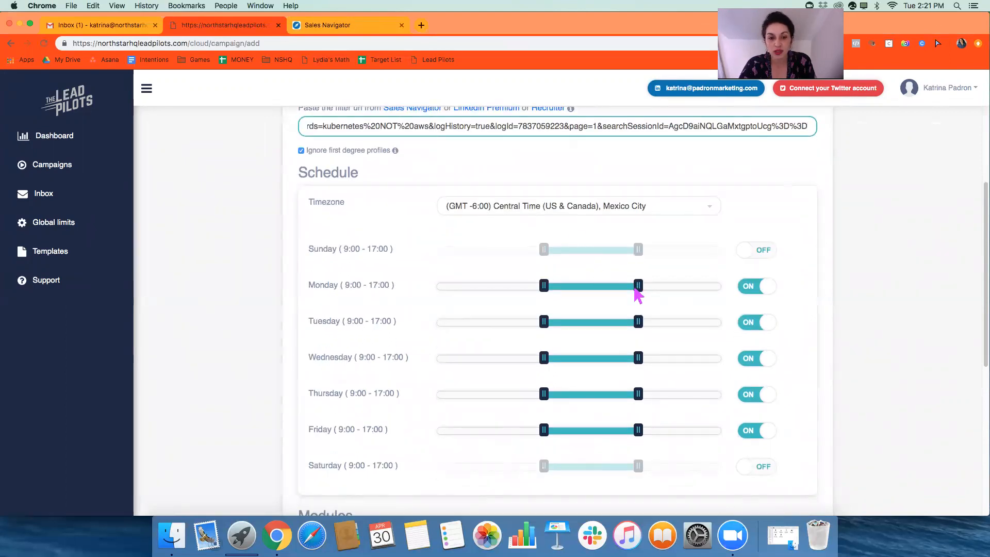
drag(638, 285, 577, 285)
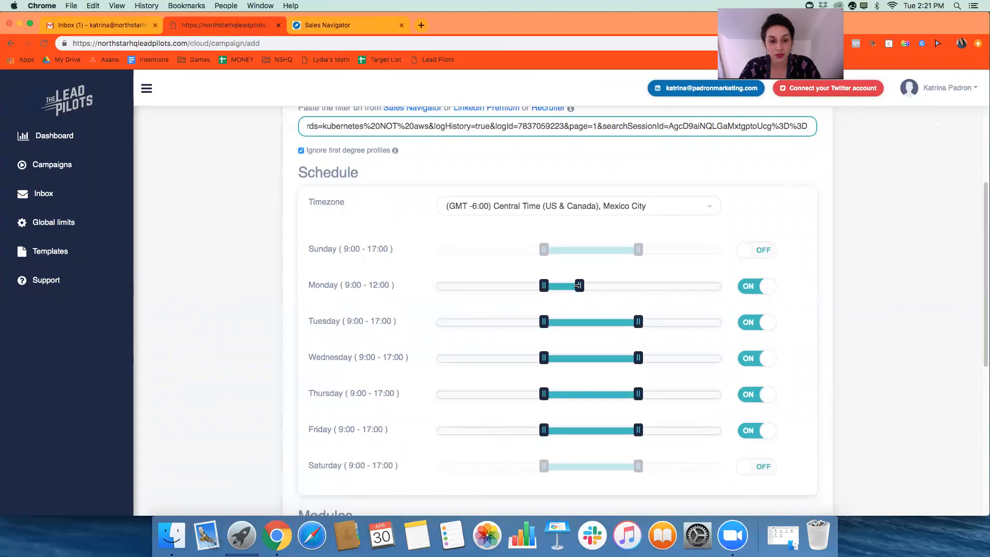
drag(638, 321, 591, 322)
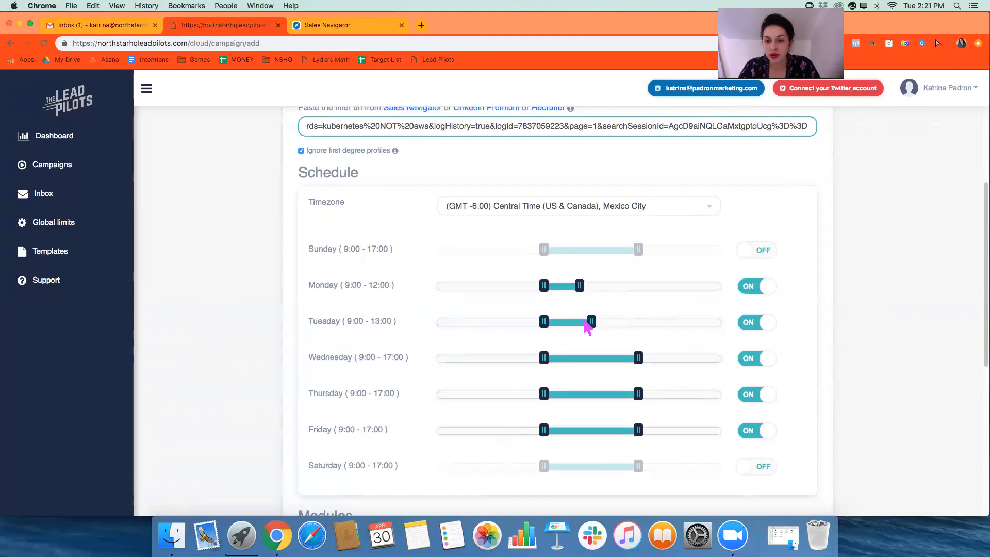
drag(591, 321, 579, 322)
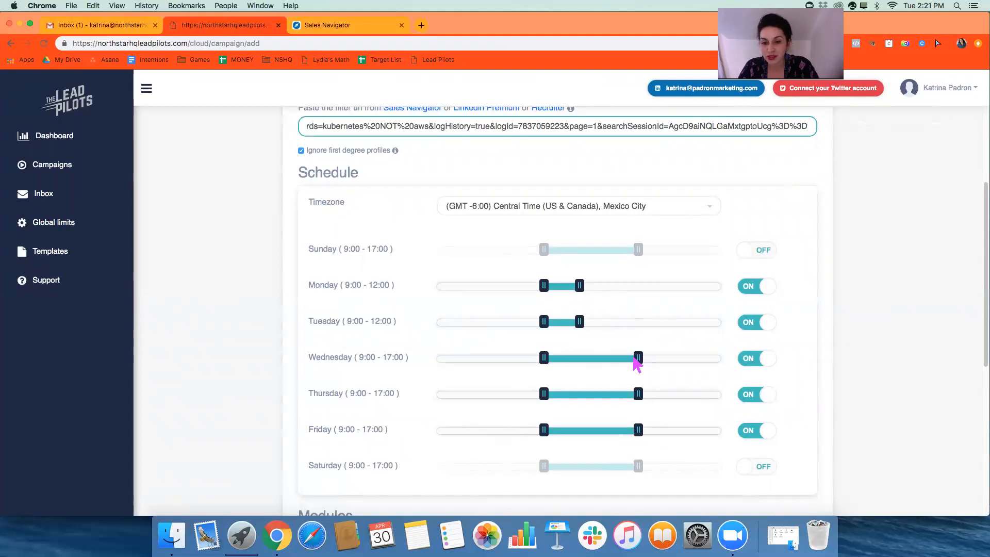
drag(638, 358, 580, 358)
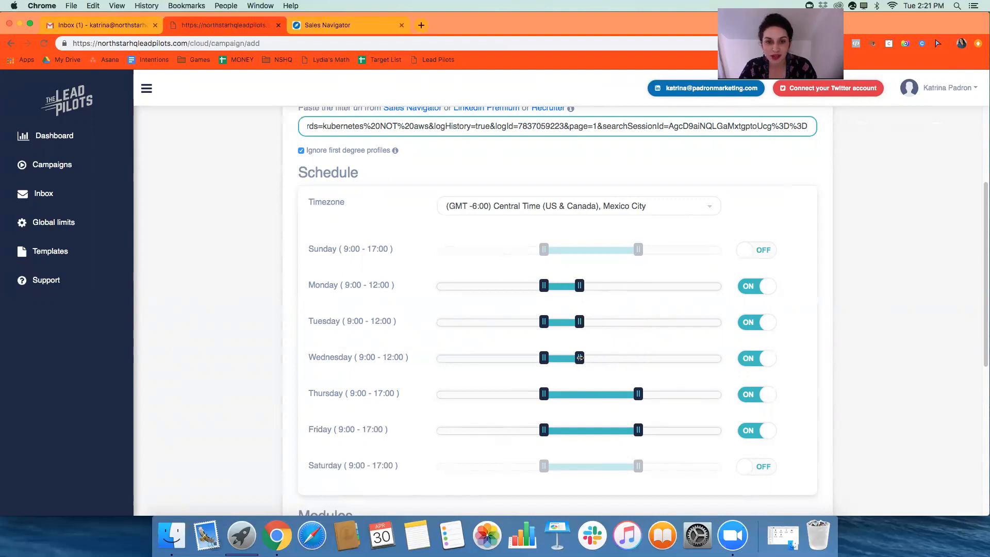
mouse_move(582, 316)
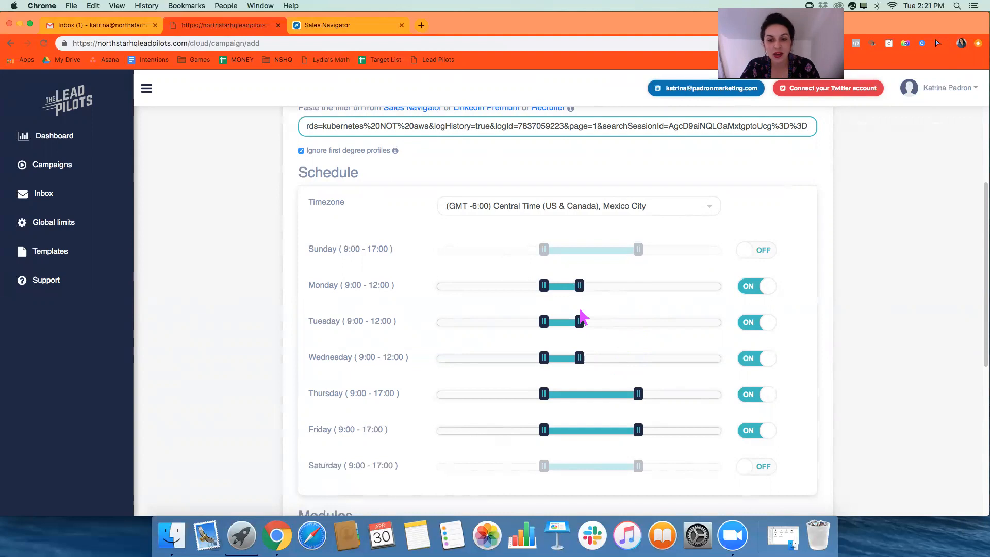
Enable the Profile Invites and Sequence modules and expand the sequence step builder
scroll(down, 3)
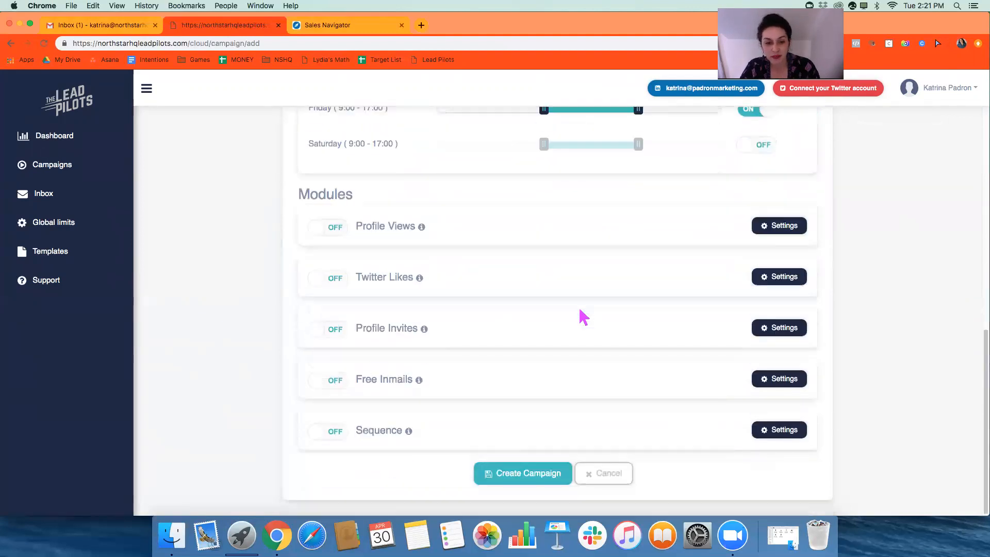
click(328, 329)
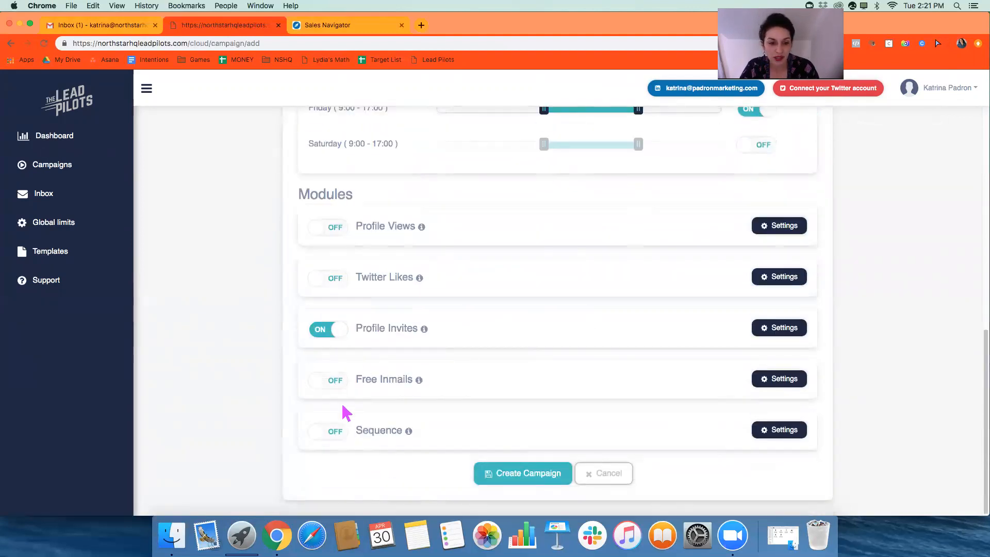
click(328, 430)
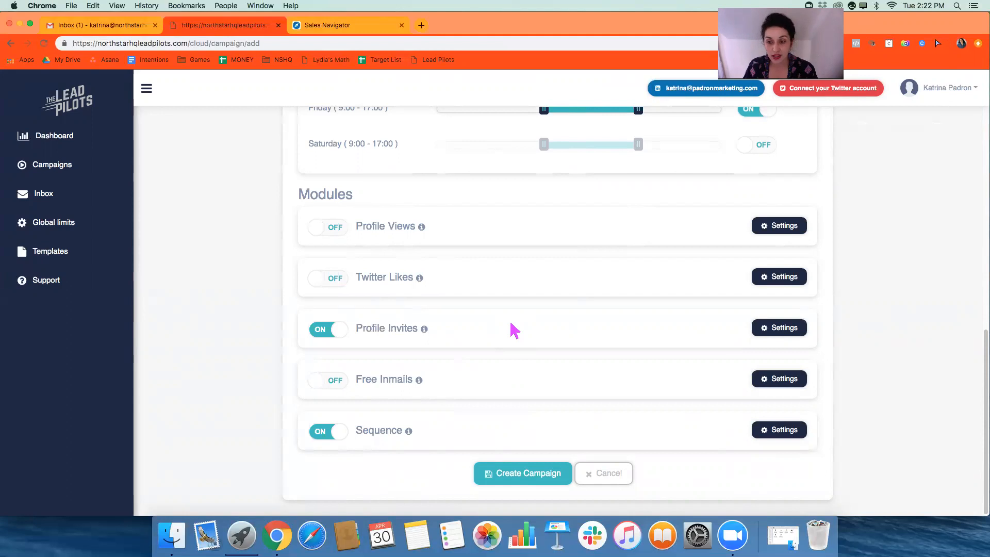
scroll(down, 3)
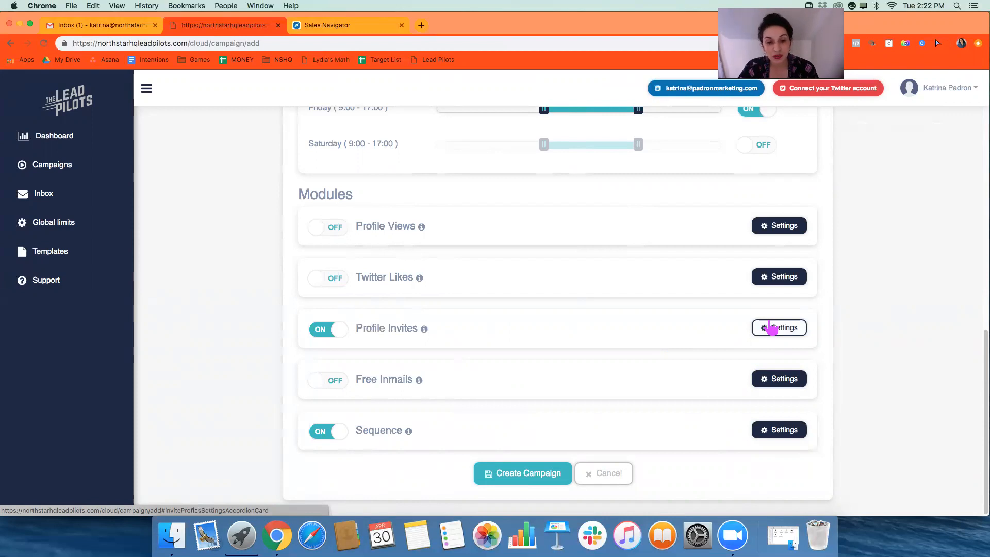
mouse_move(363, 478)
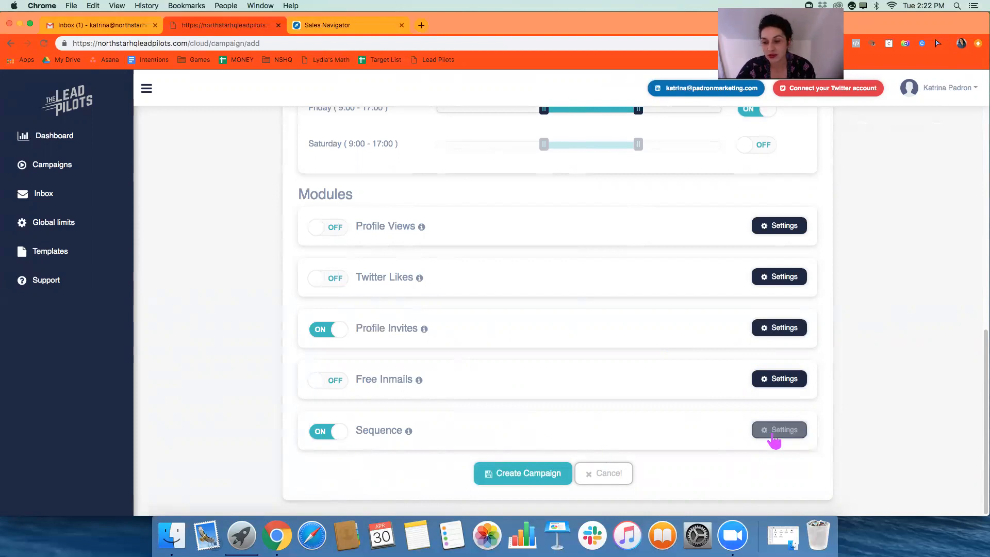
click(779, 430)
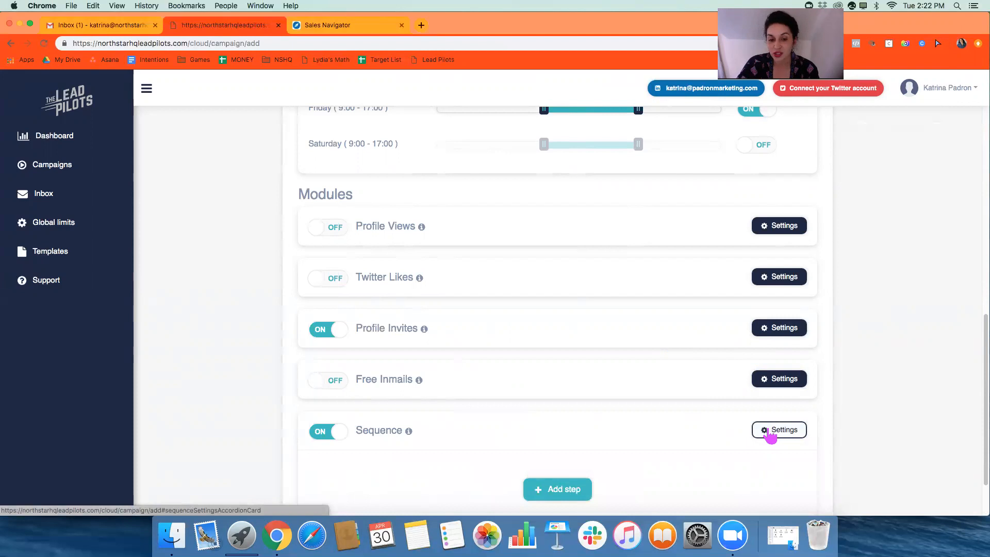
scroll(down, 3)
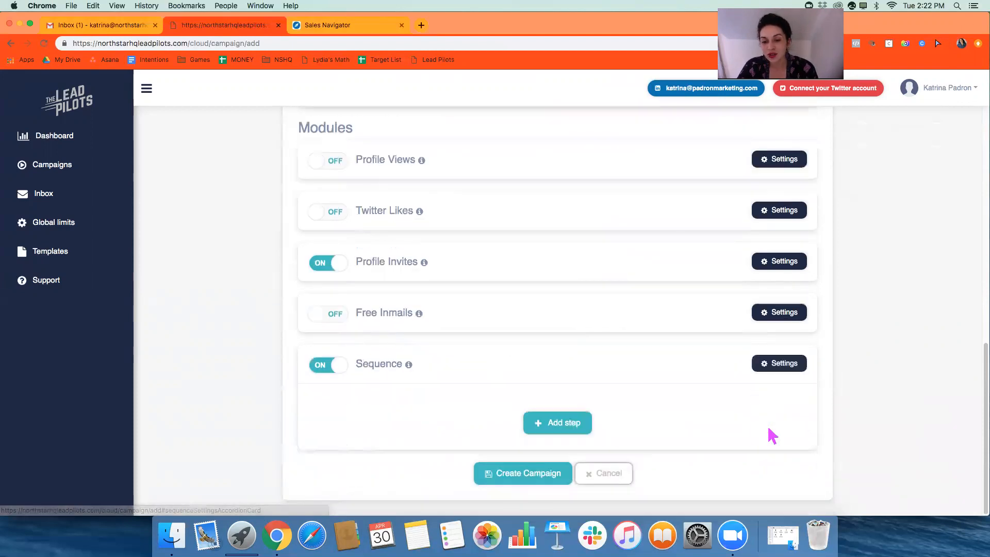
mouse_move(558, 423)
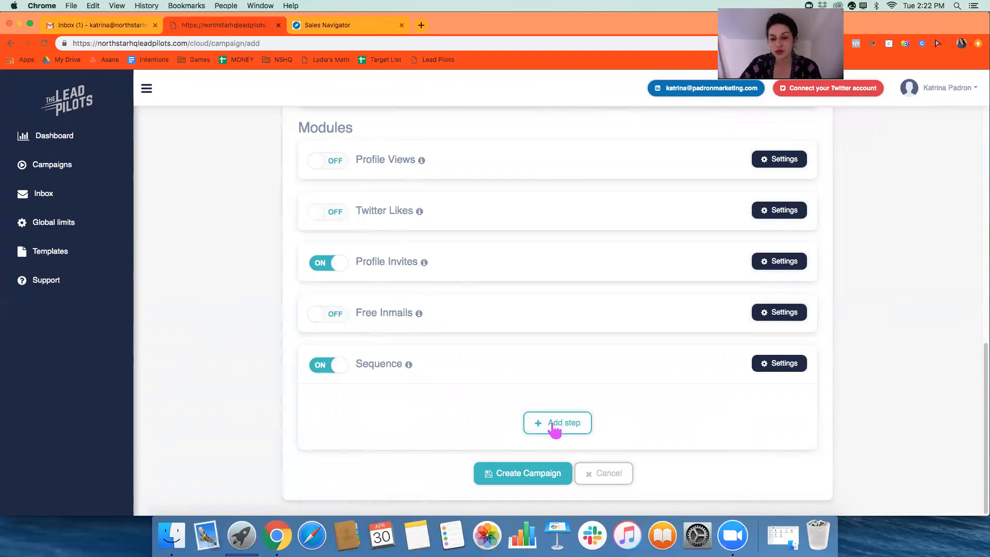
Add sequence step one using the Standard Outreach 1 template
click(557, 423)
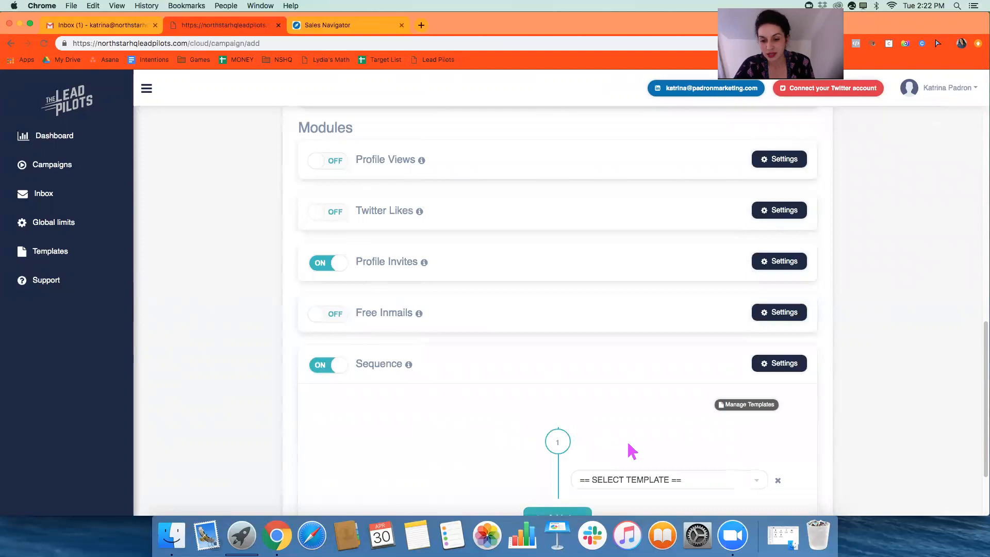
click(663, 481)
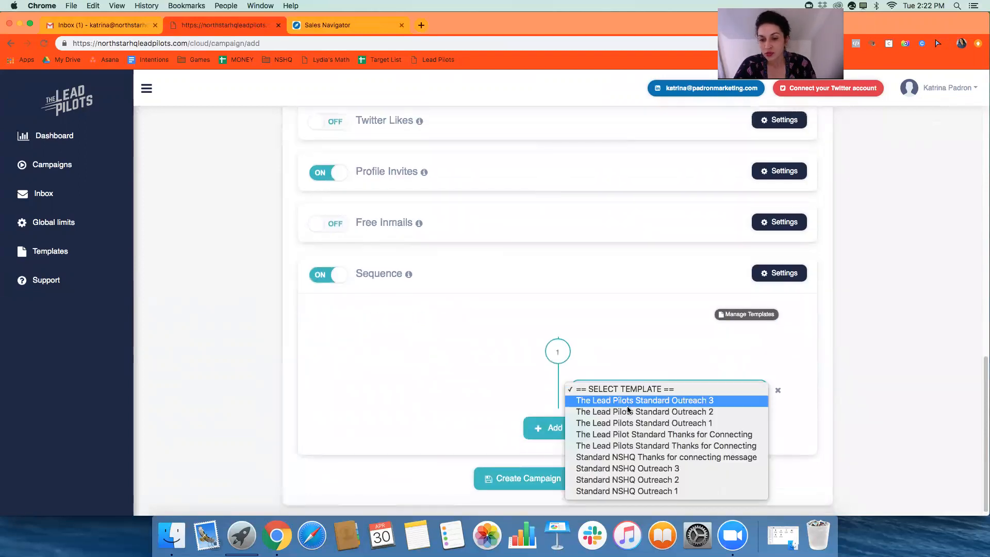
click(644, 423)
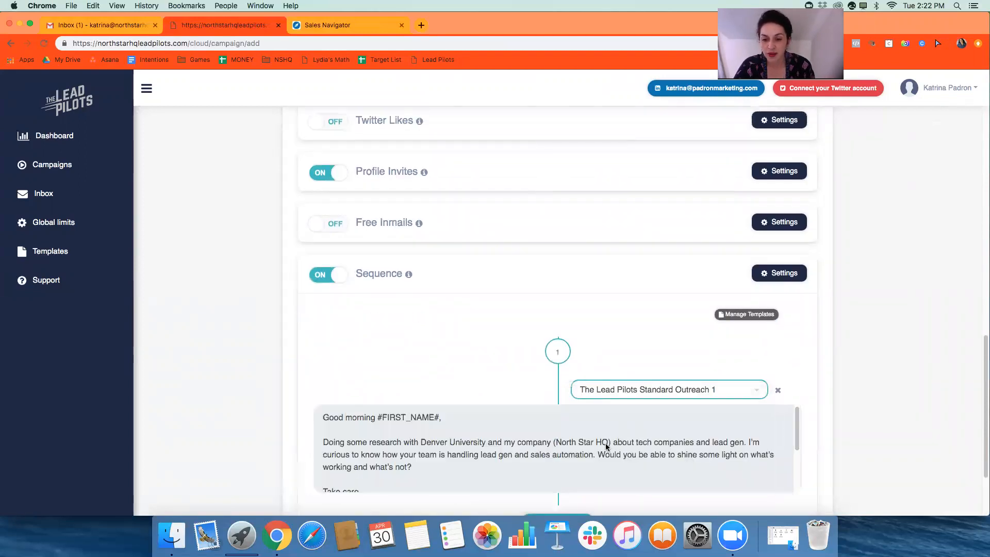
scroll(down, 3)
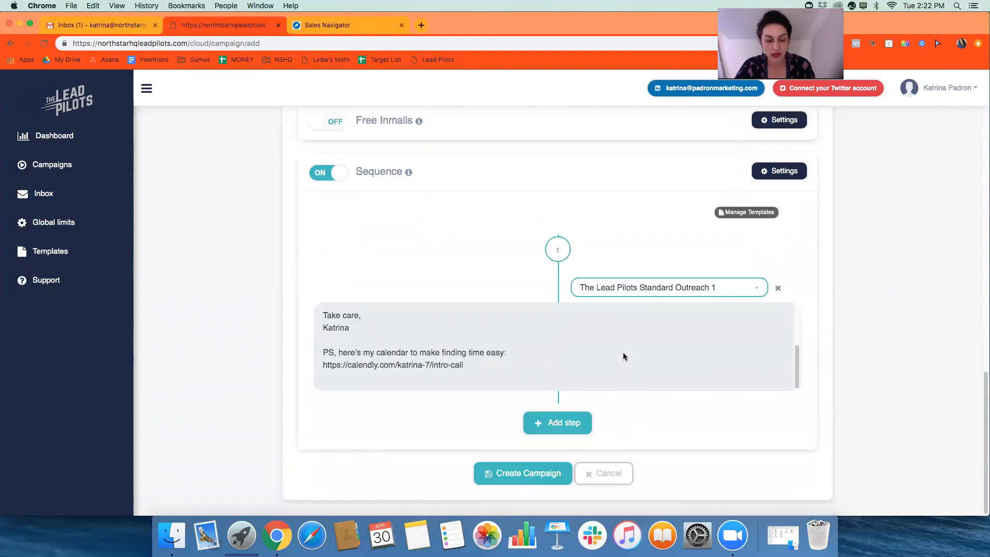
drag(323, 353, 463, 365)
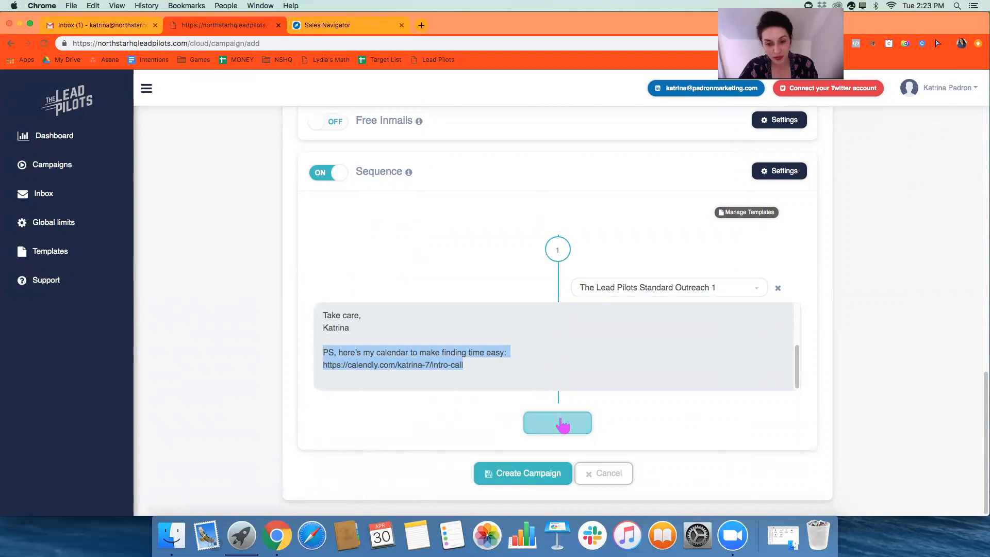
Add Standard Outreach 2 as step two, three days later, then add an empty third step
click(557, 423)
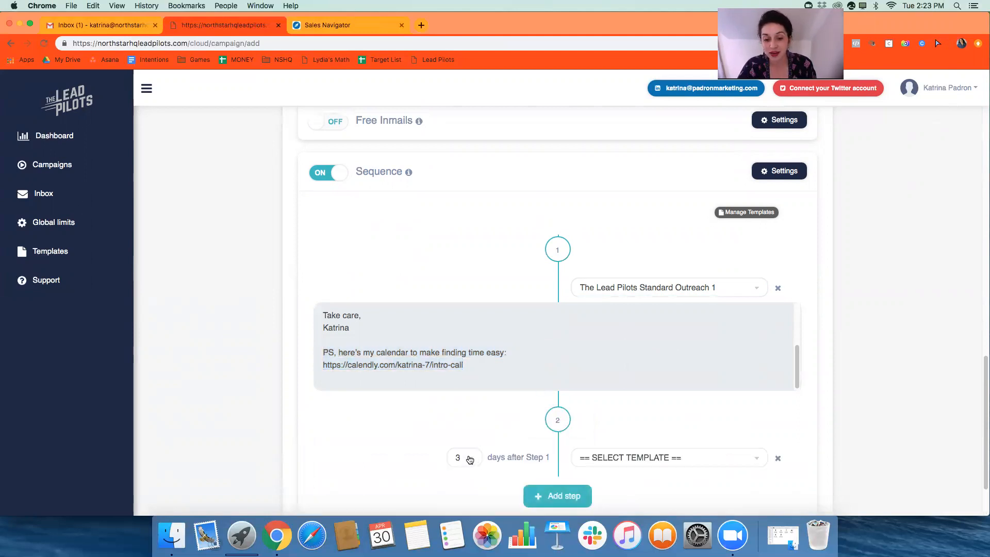
mouse_move(682, 435)
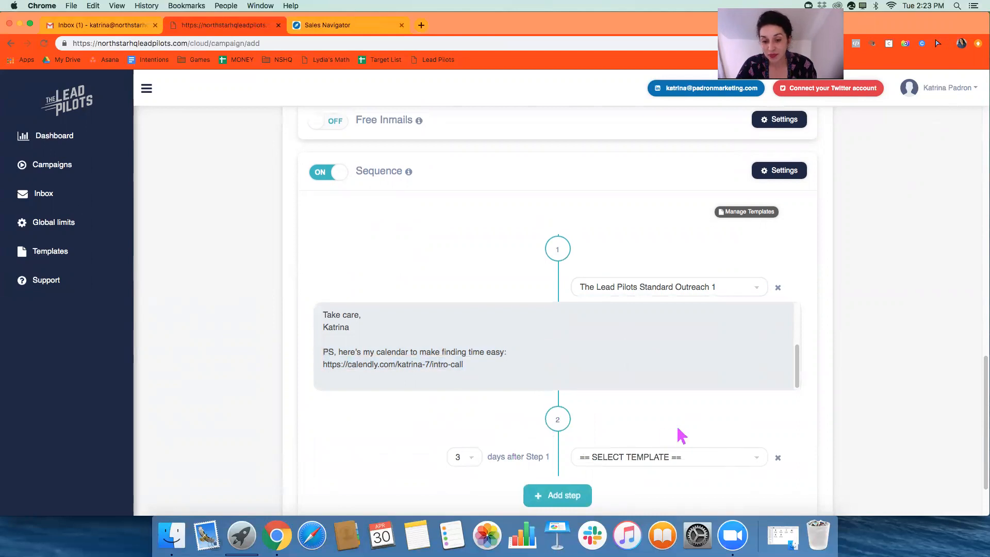
scroll(down, 3)
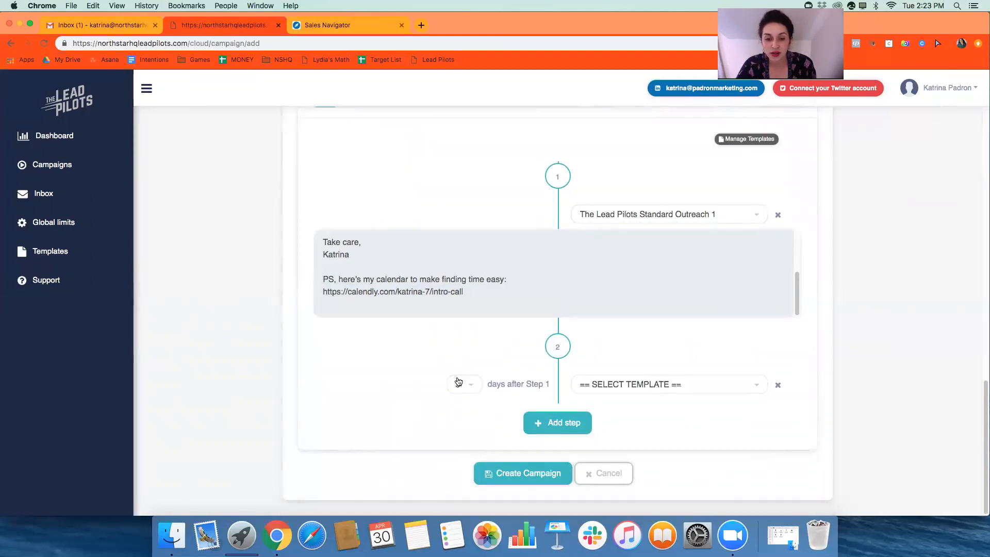
click(668, 384)
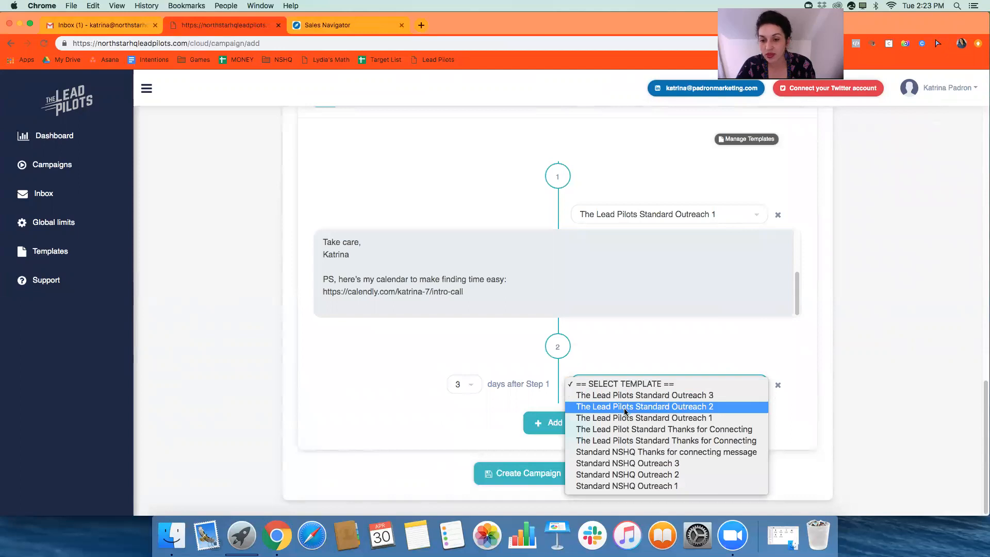
click(644, 406)
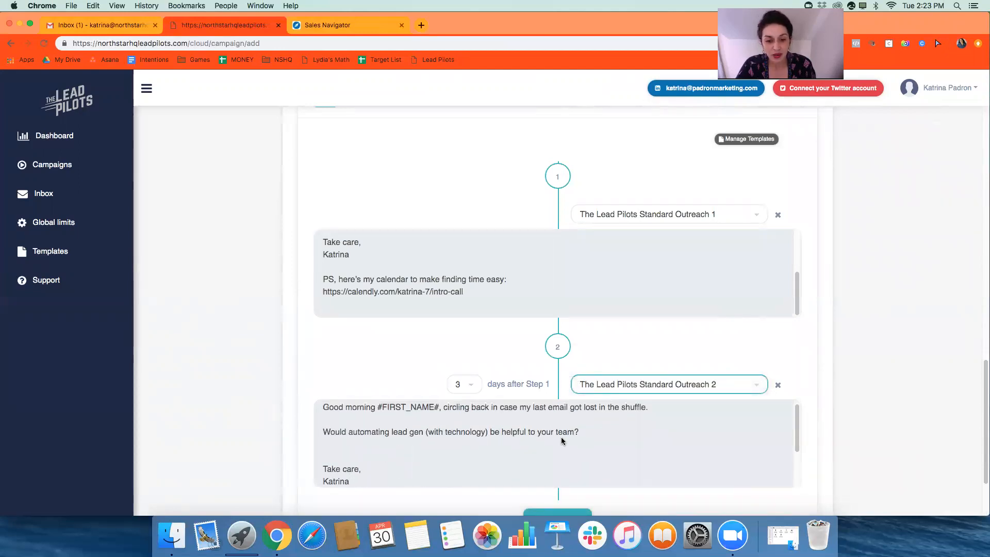
scroll(down, 3)
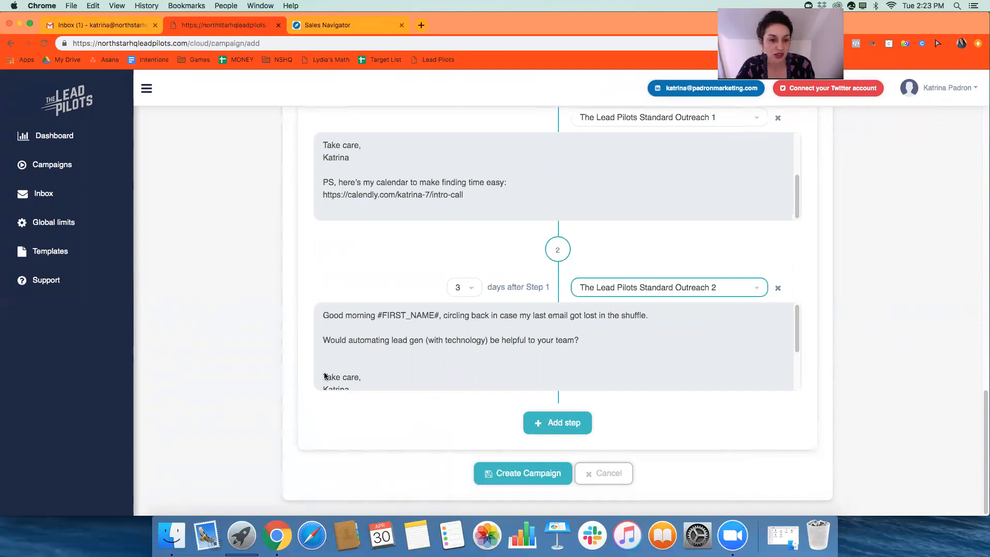
mouse_move(357, 354)
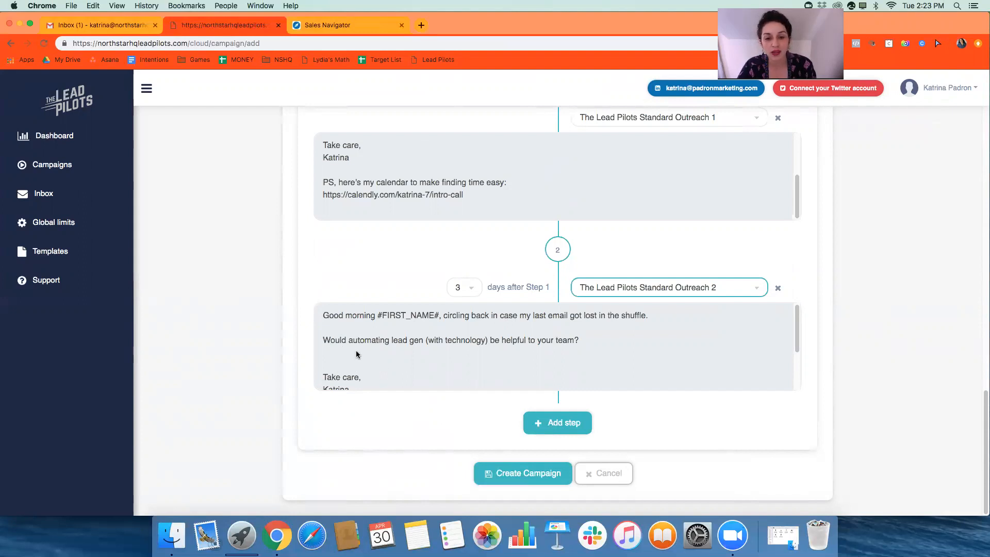
mouse_move(472, 351)
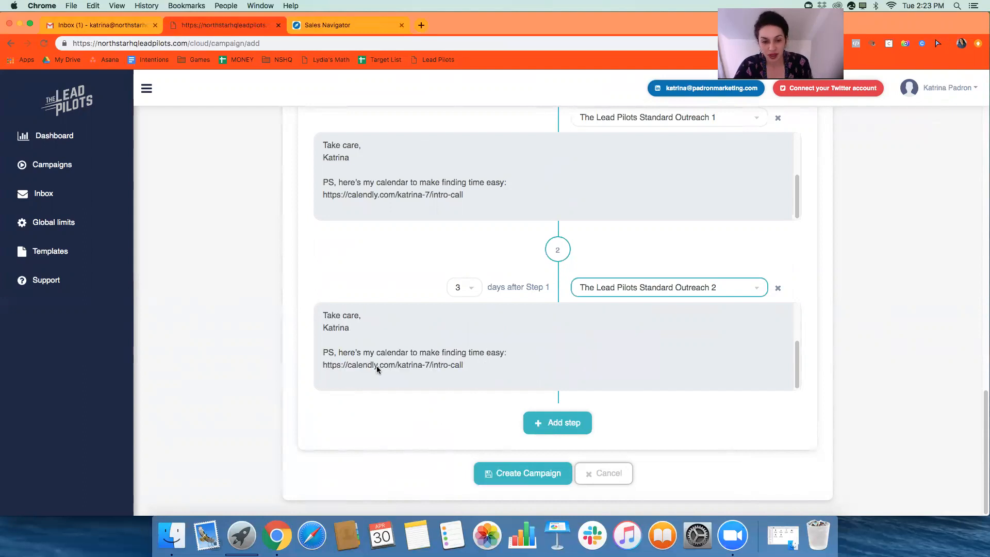
mouse_move(545, 438)
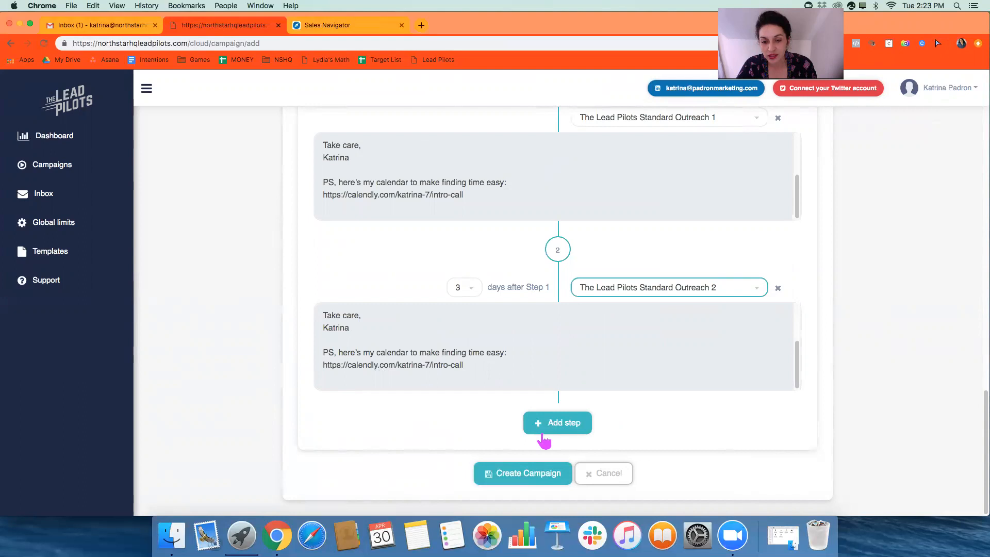
click(557, 422)
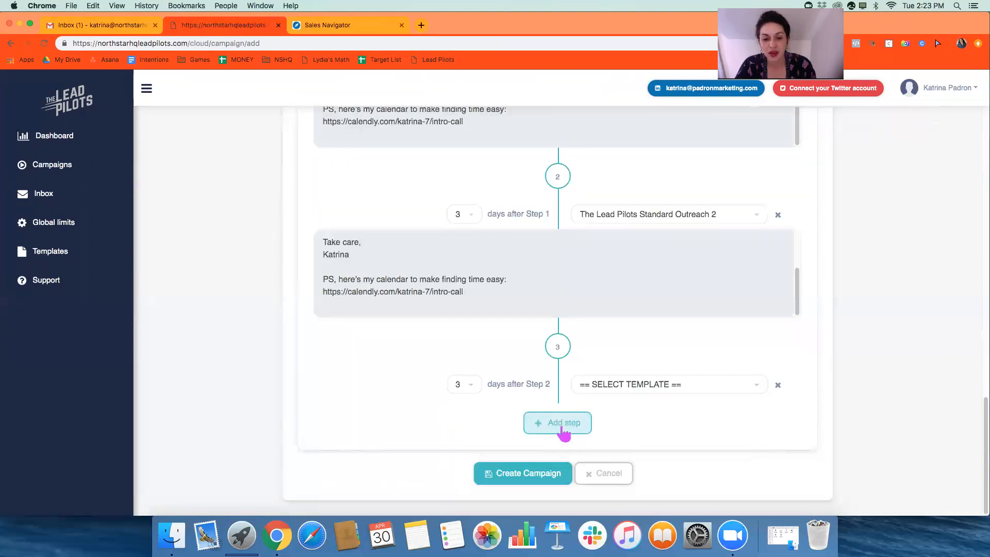
Set step three to Standard Outreach 3, five days after step two, then go to Dashboard
click(463, 383)
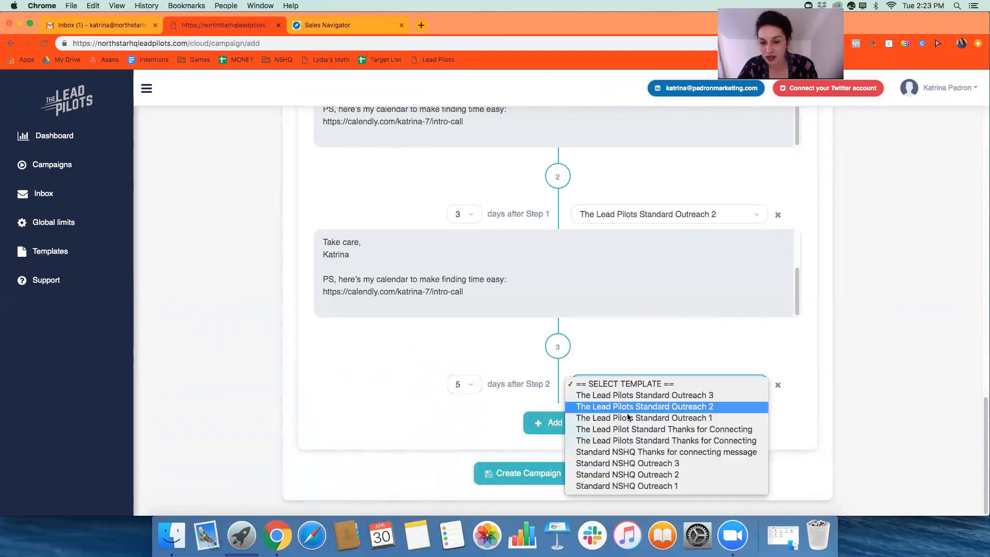
click(645, 394)
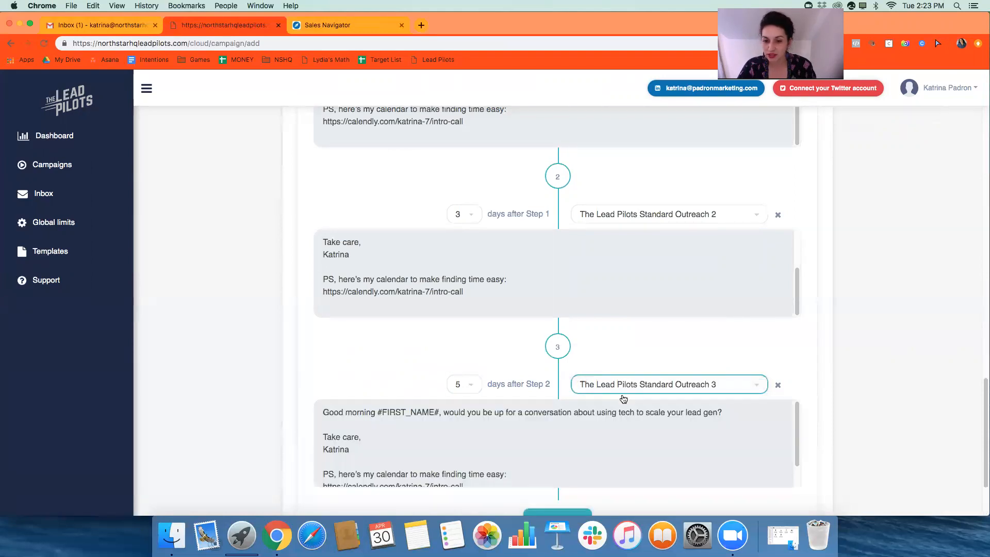
scroll(down, 3)
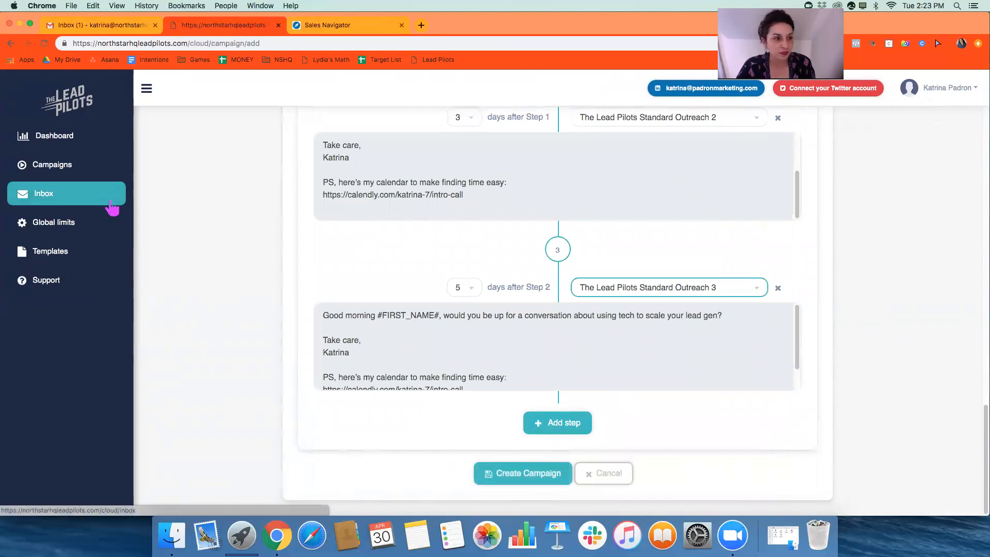
click(54, 136)
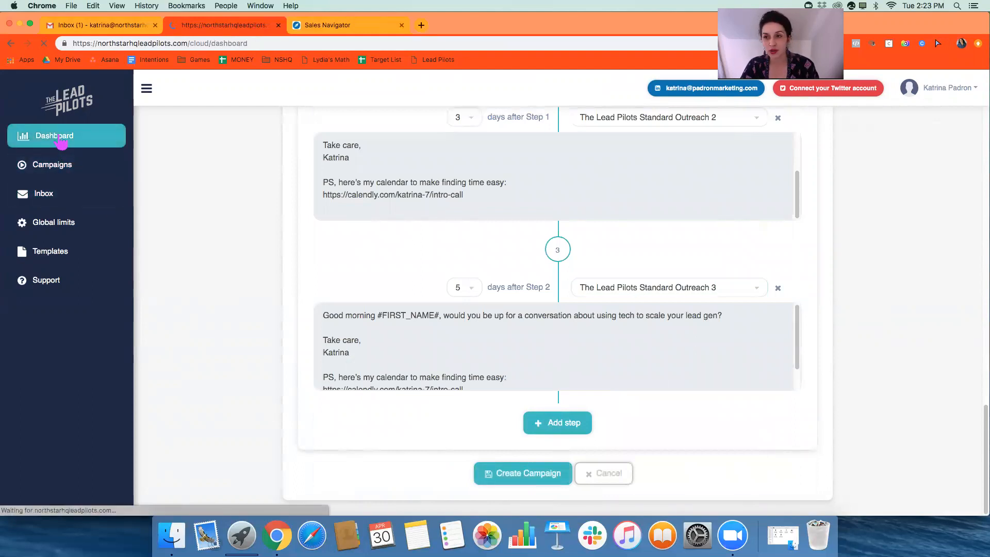
click(55, 135)
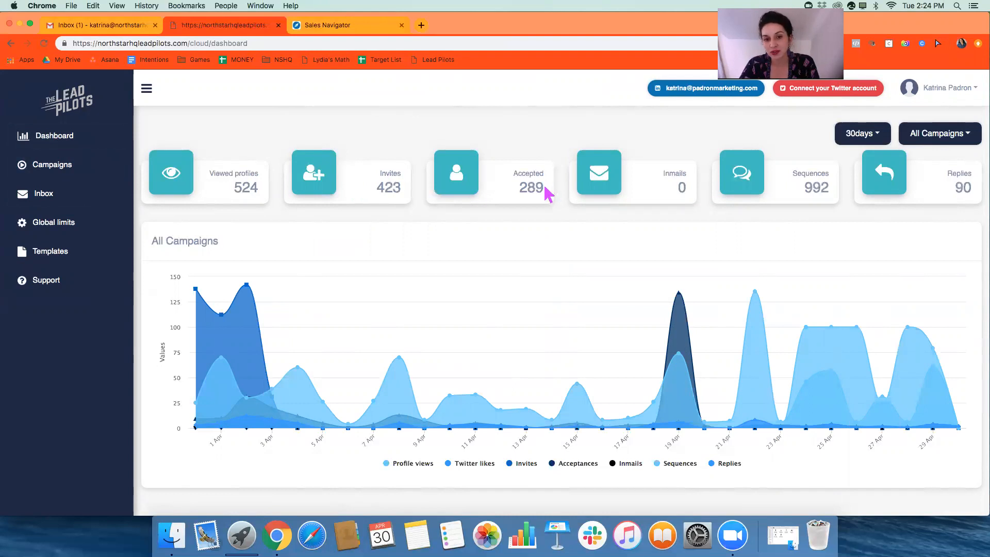
mouse_move(376, 193)
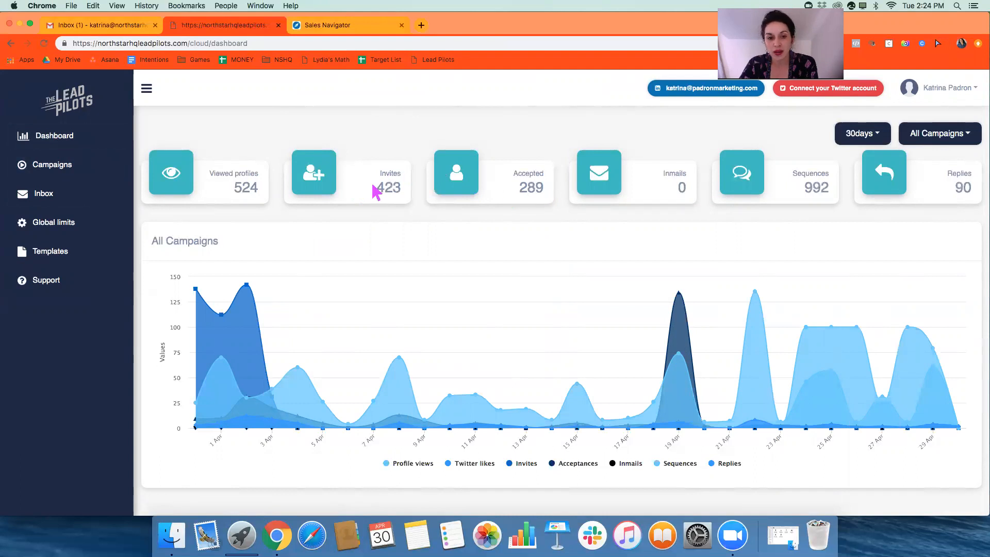
mouse_move(380, 199)
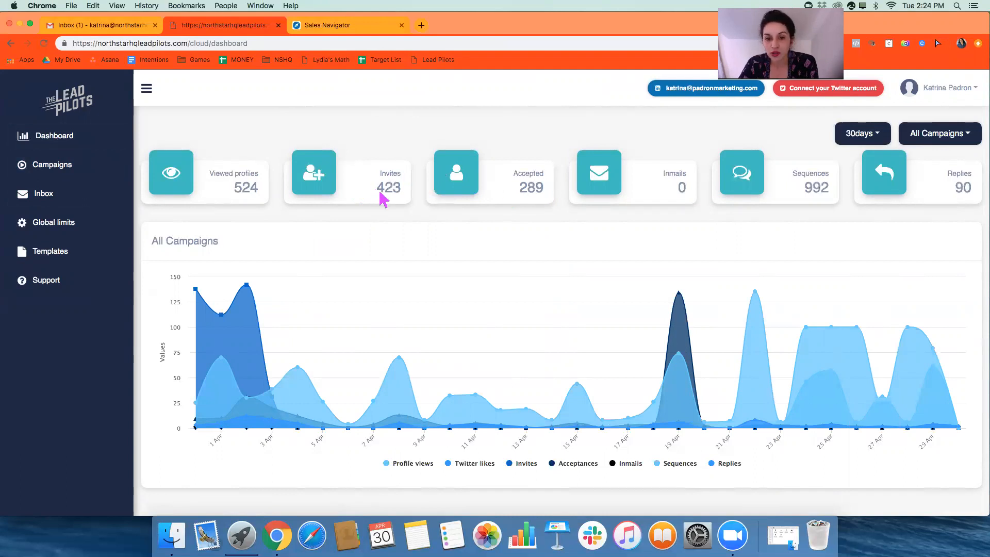
mouse_move(521, 201)
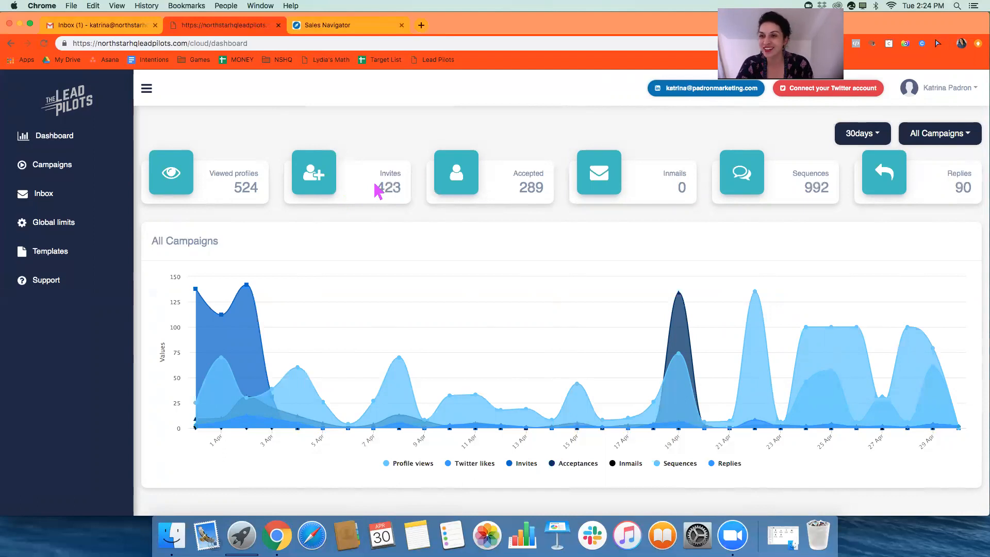
mouse_move(794, 196)
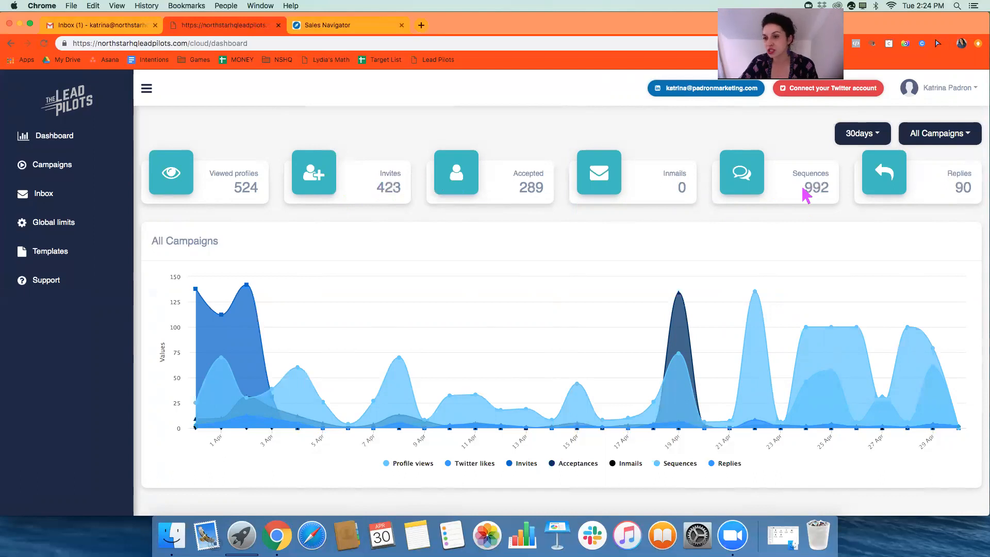
mouse_move(815, 195)
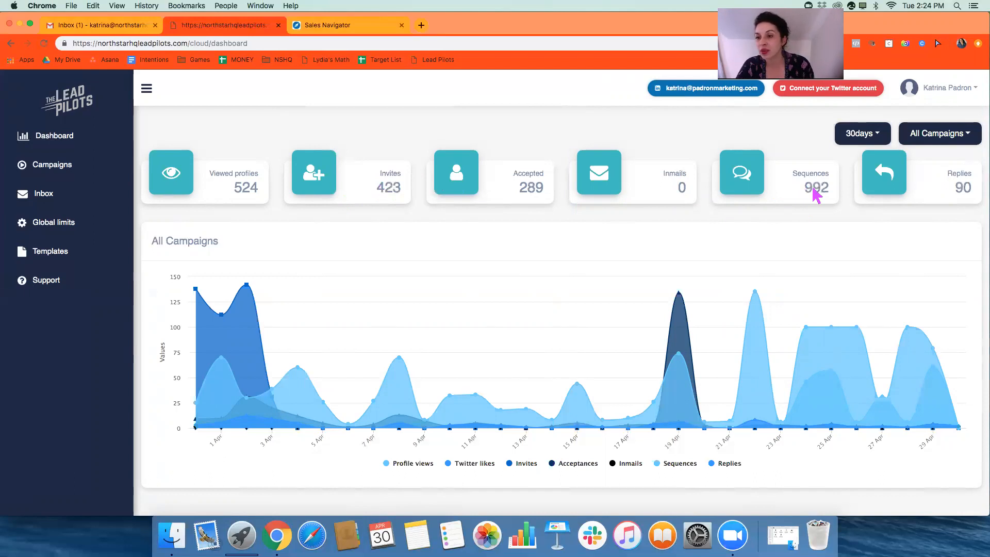
double_click(817, 187)
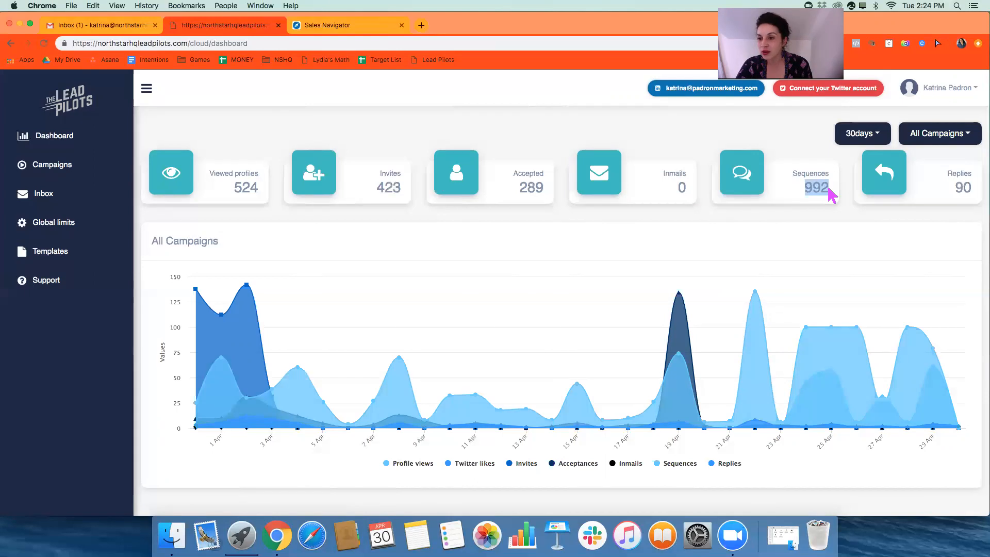
mouse_move(960, 200)
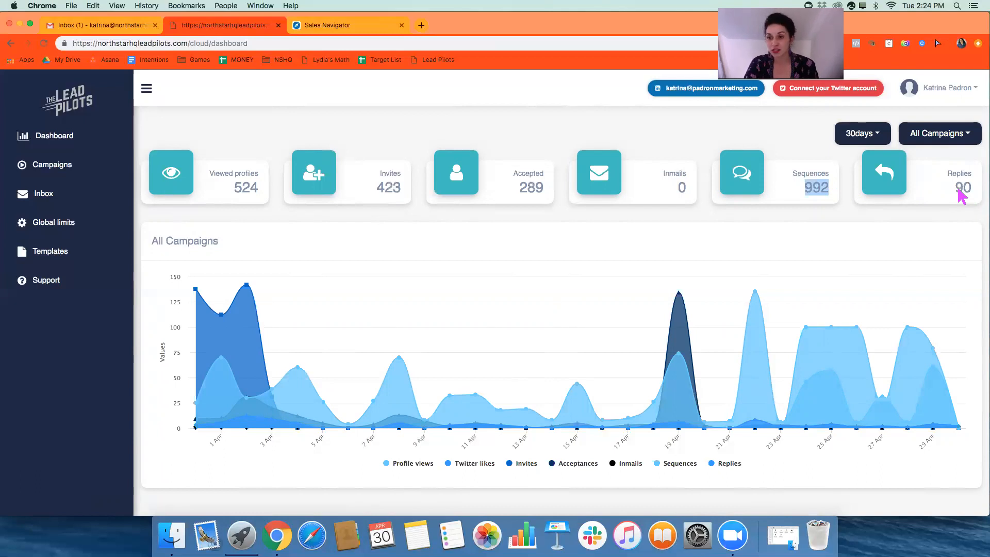
mouse_move(349, 87)
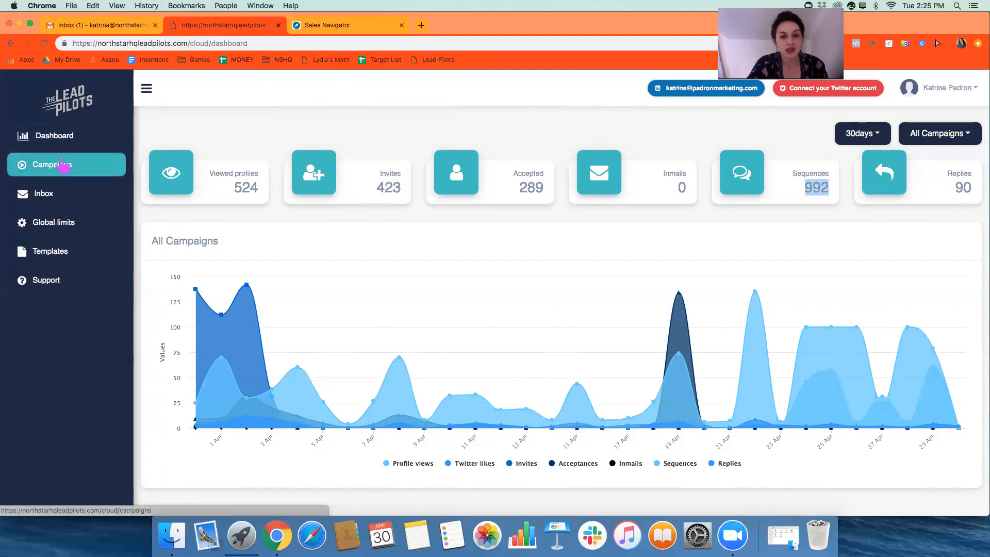
Open the Campaigns list of five active campaigns and select the first TechStars campaign's profiles
click(52, 164)
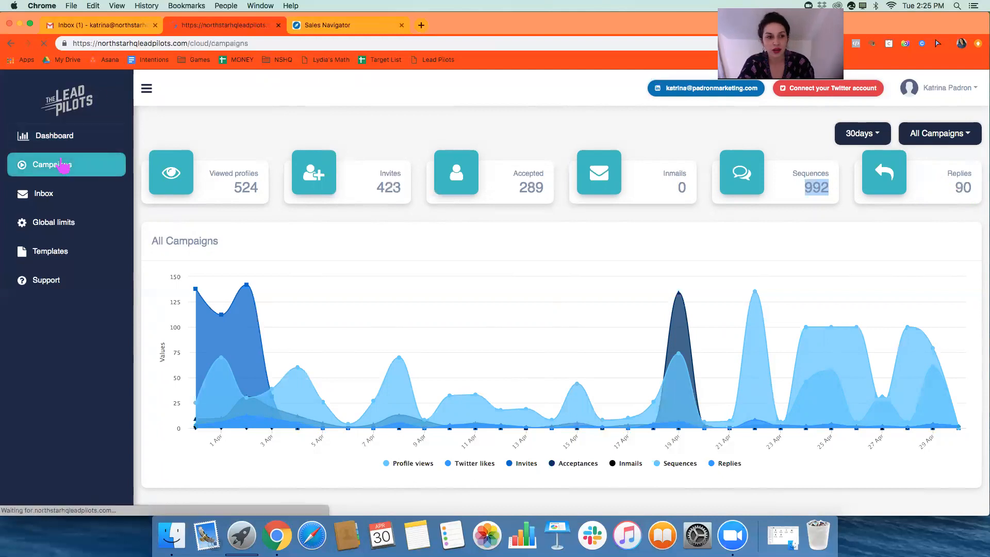
click(51, 164)
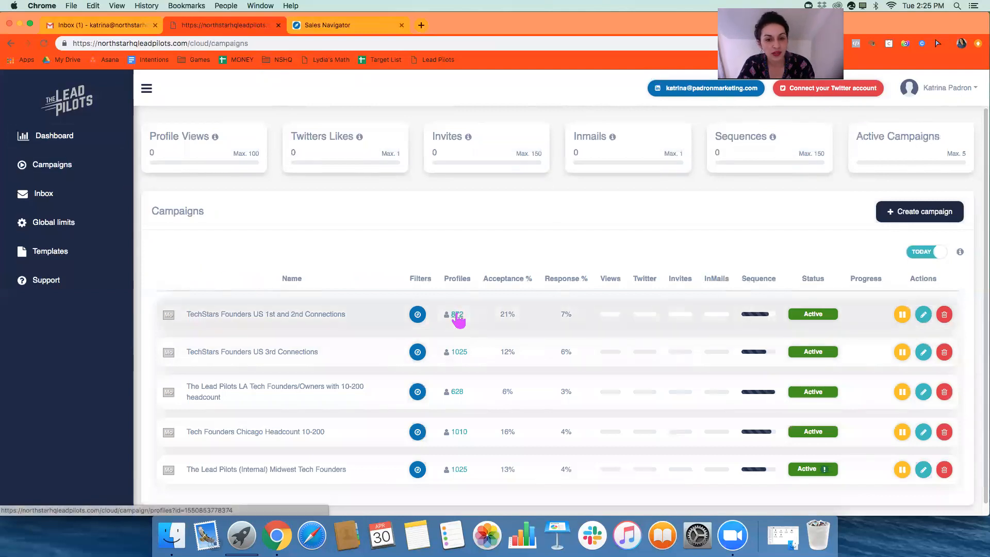
click(458, 314)
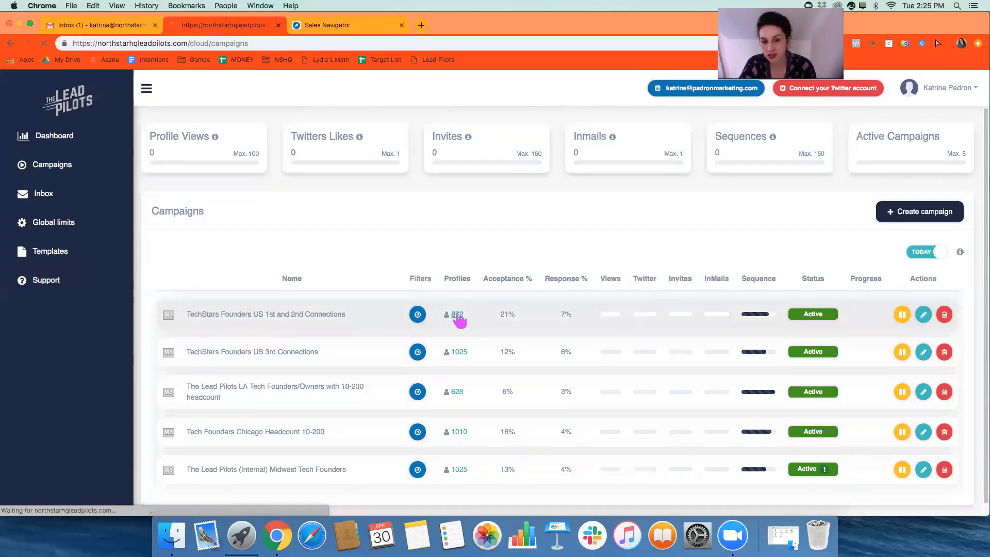
View the TechStars Founders US 1st and 2nd Connections profiles with their outreach statuses
click(456, 314)
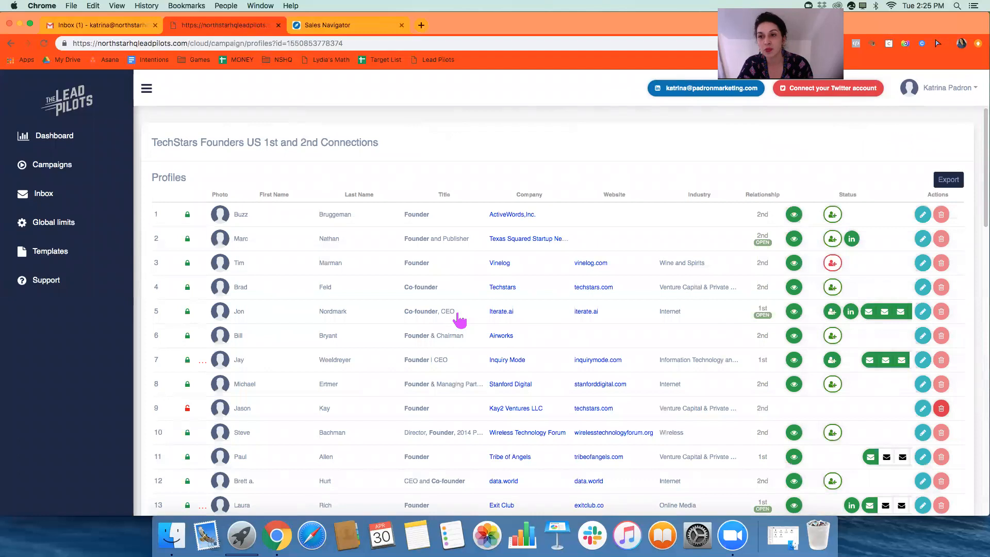
mouse_move(265, 221)
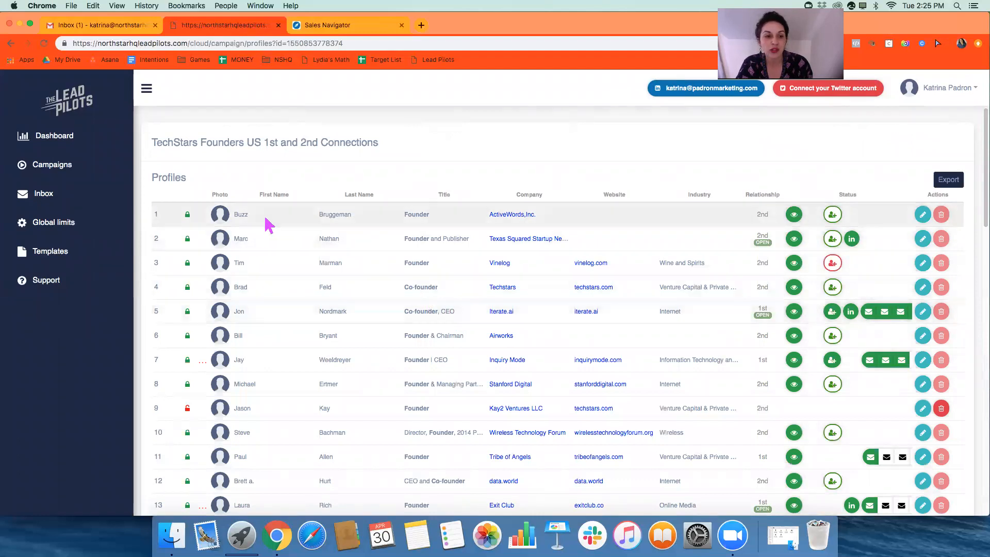
mouse_move(256, 222)
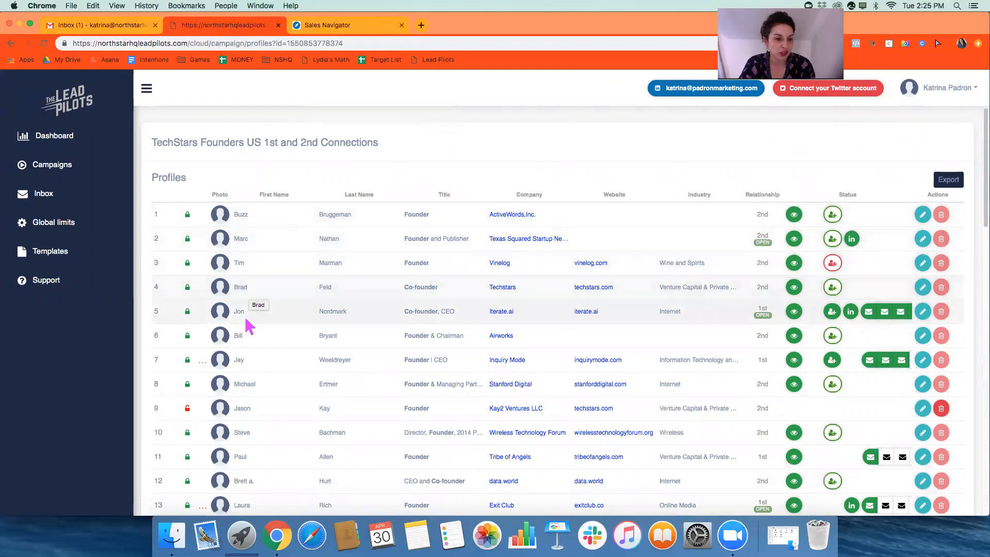
mouse_move(282, 362)
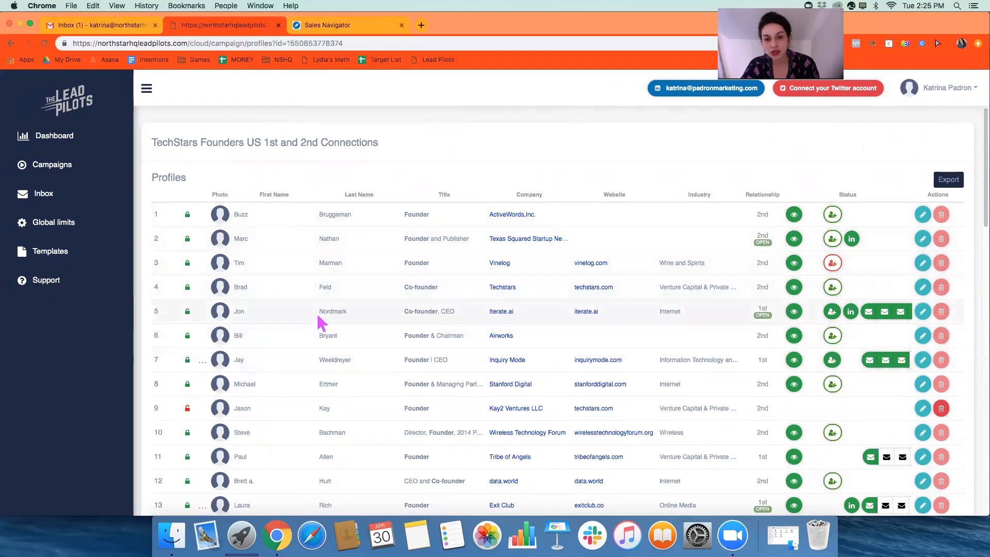
mouse_move(502, 273)
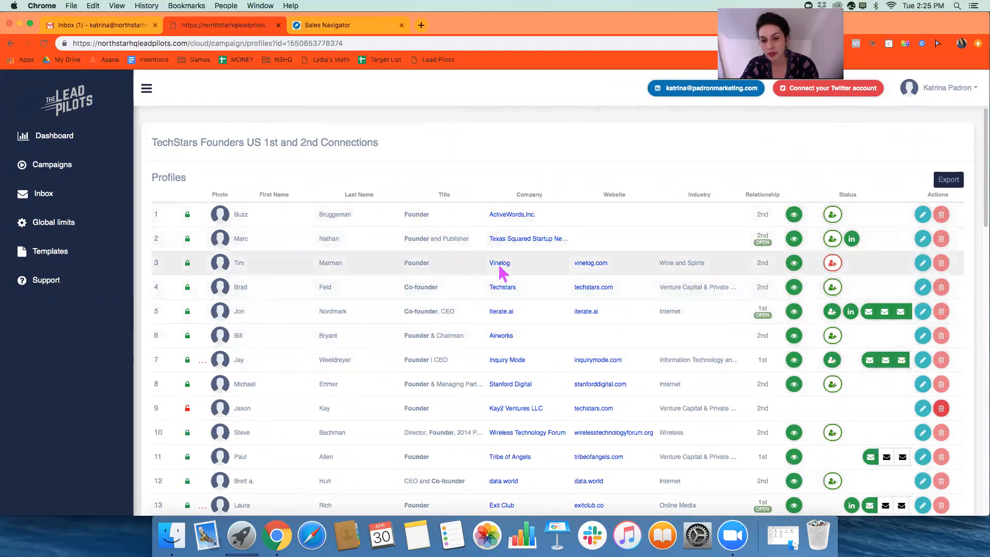
mouse_move(682, 263)
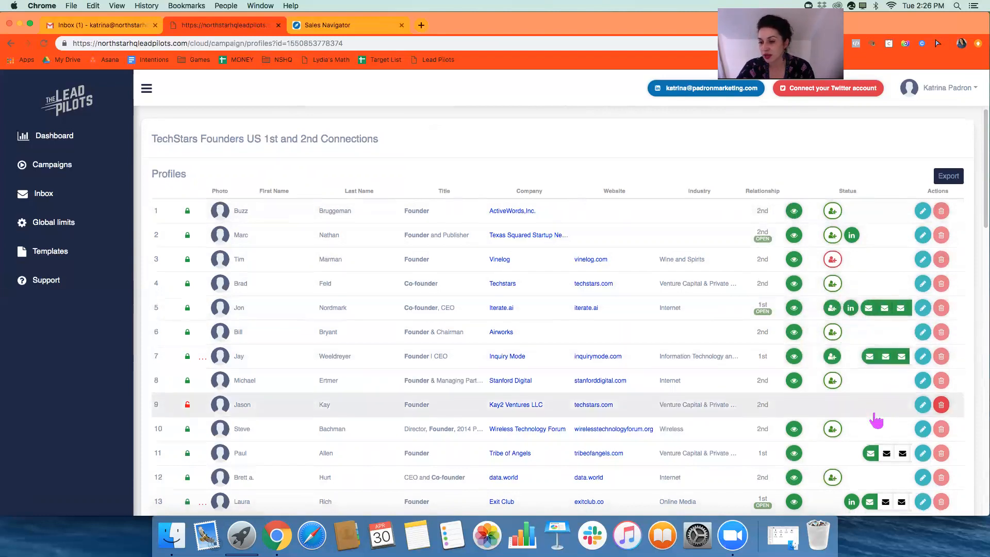
scroll(down, 3)
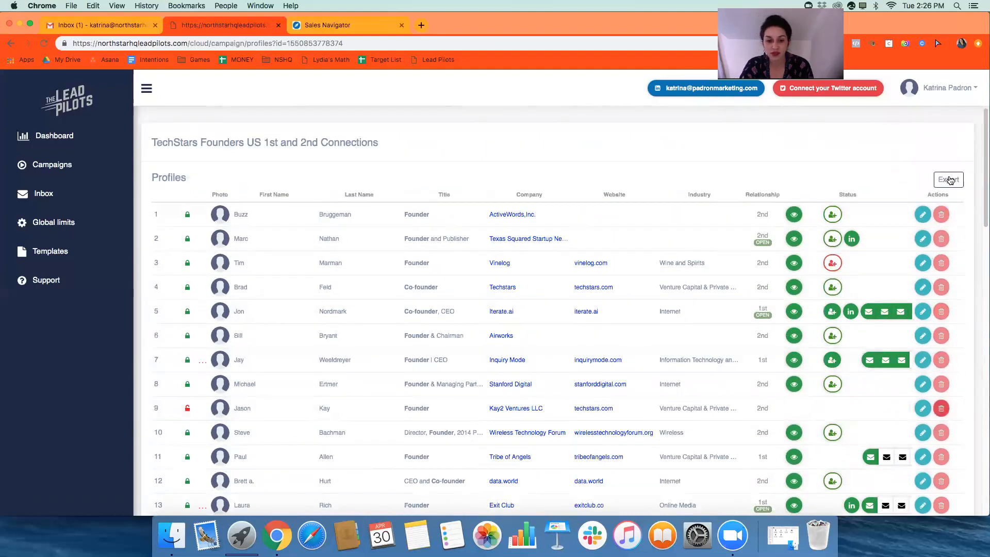
mouse_move(663, 366)
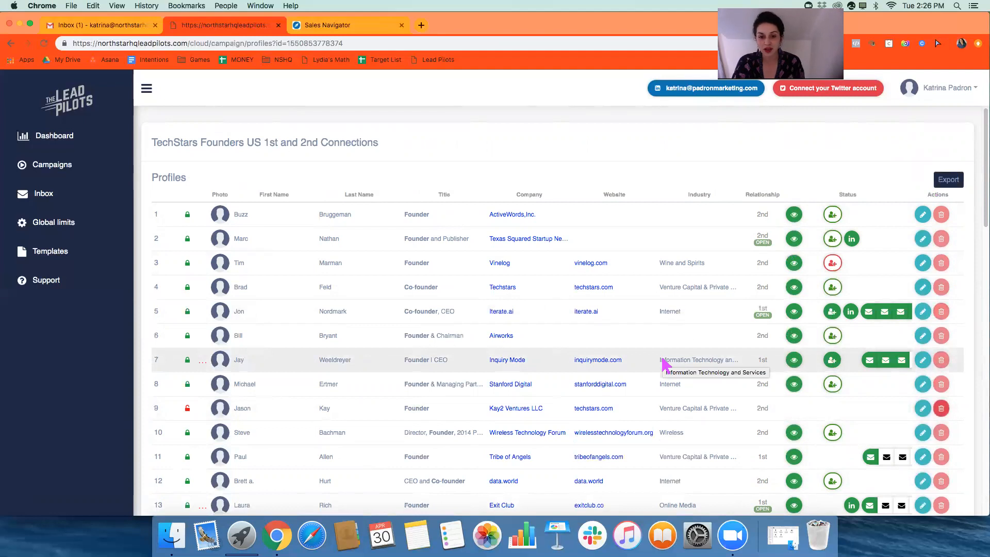
mouse_move(499, 228)
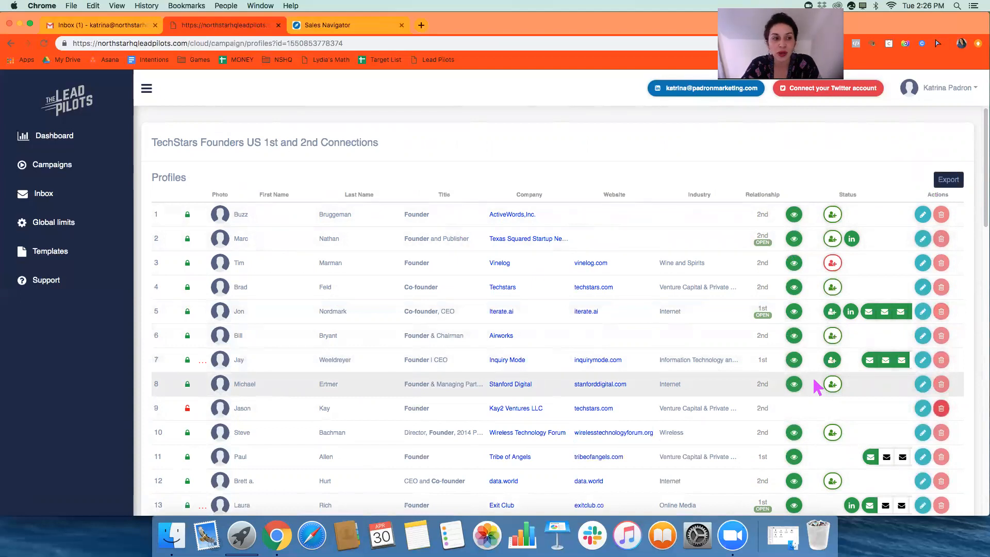
Go back to the dashboard and highlight the Accepted total of 289
click(54, 135)
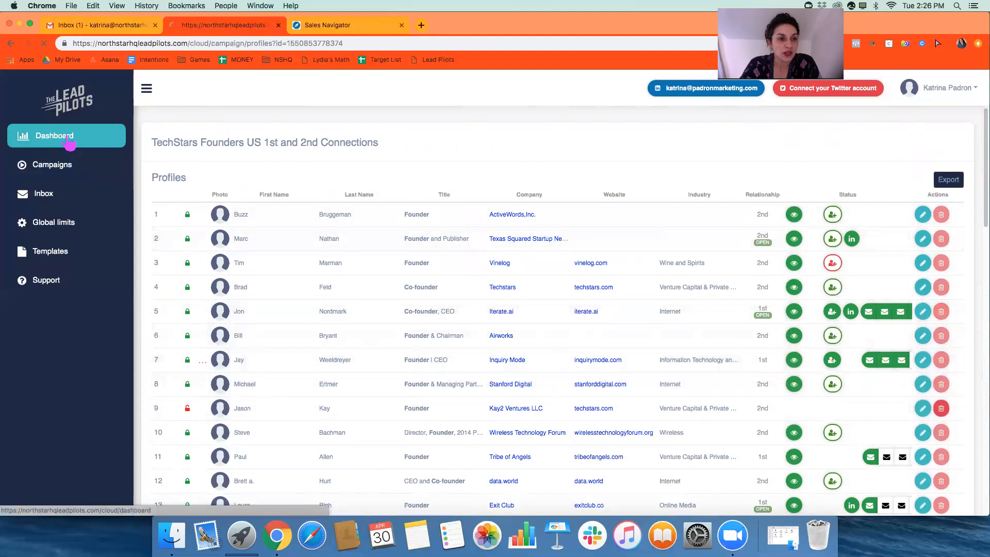
click(54, 135)
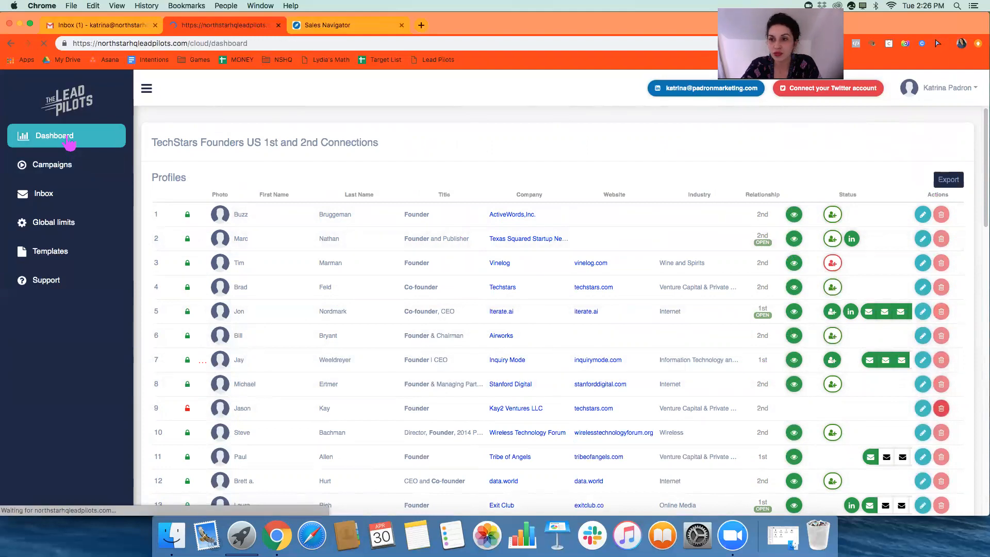
click(54, 136)
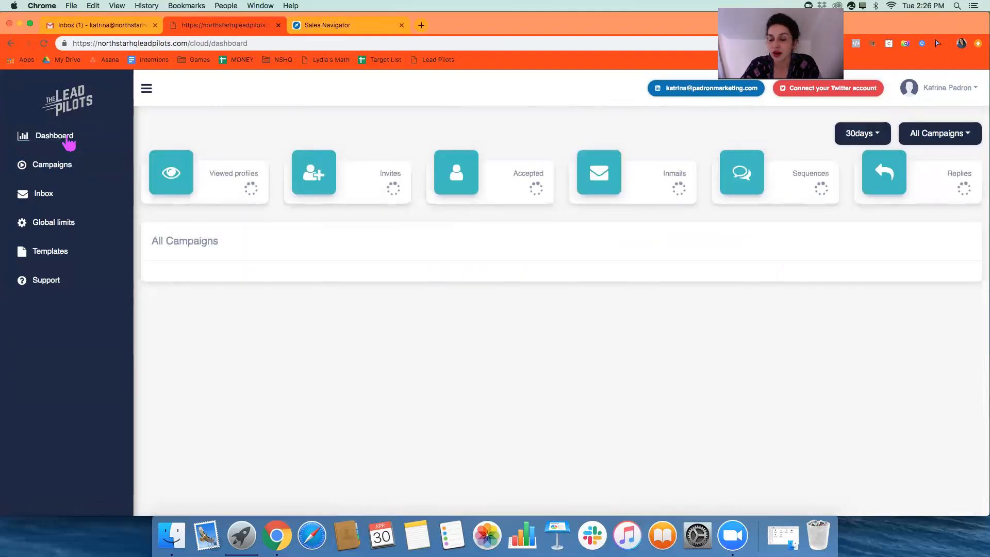
click(53, 136)
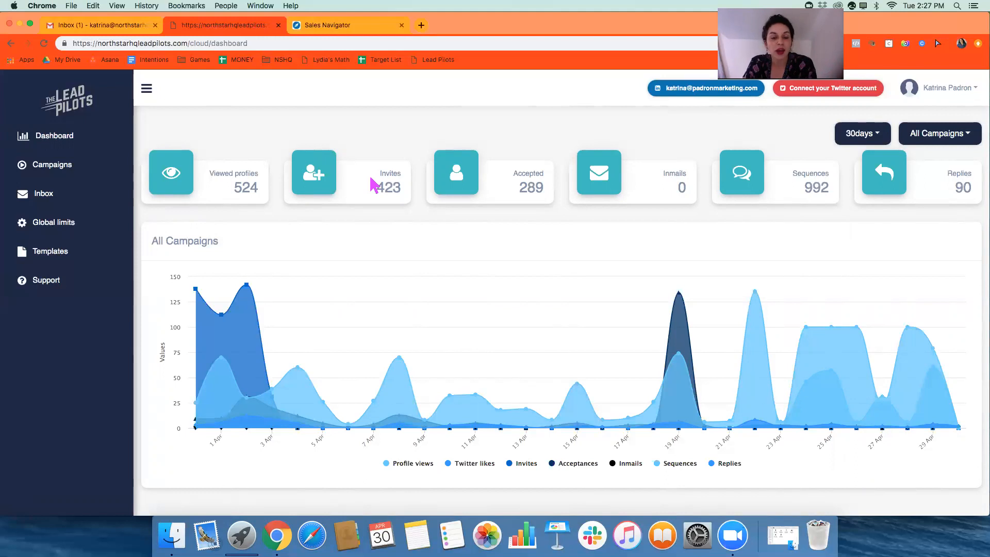
mouse_move(385, 194)
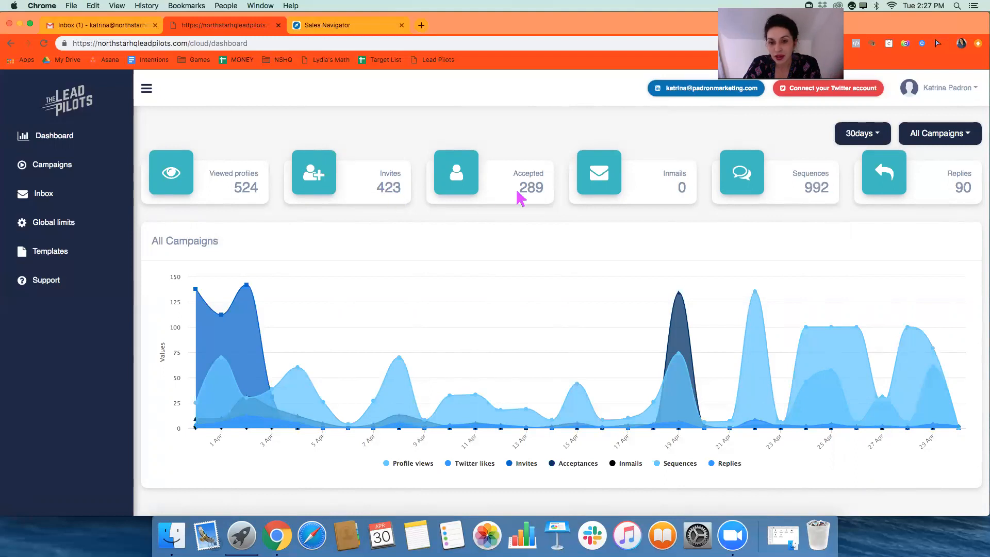
double_click(531, 187)
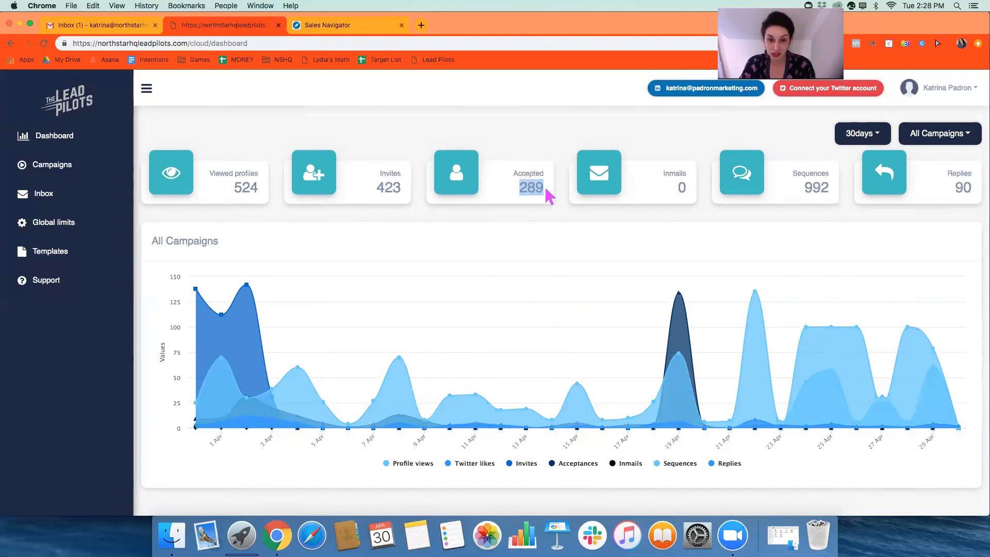
mouse_move(521, 183)
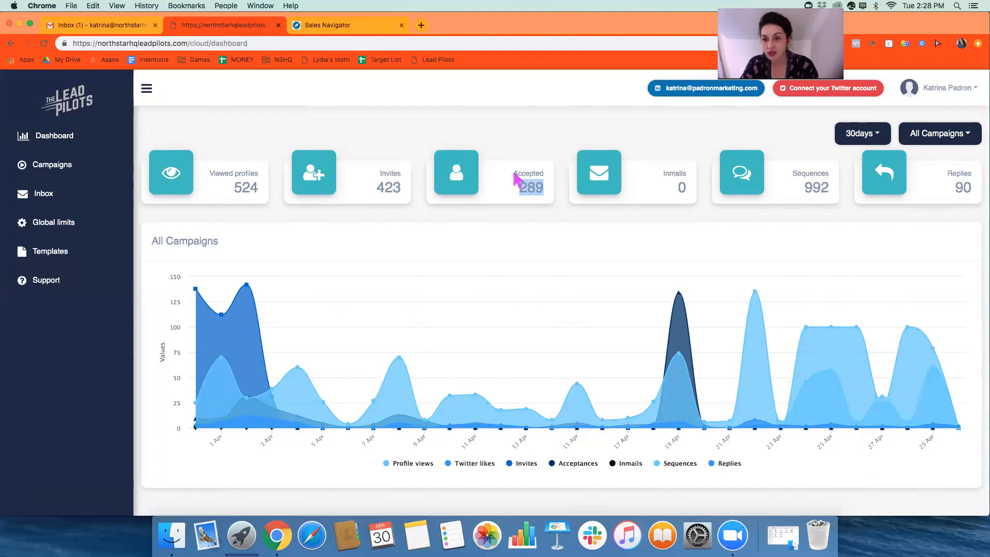
mouse_move(807, 195)
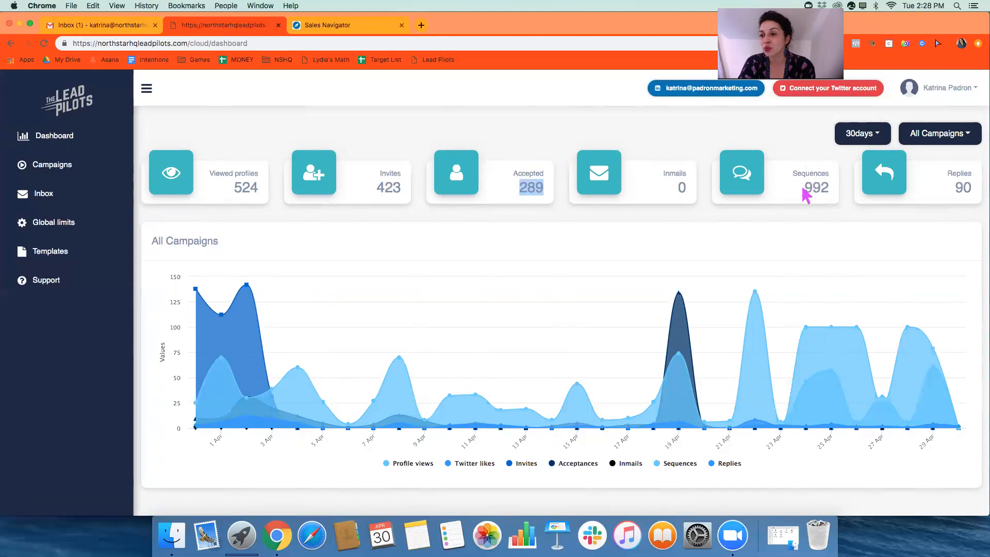
mouse_move(913, 192)
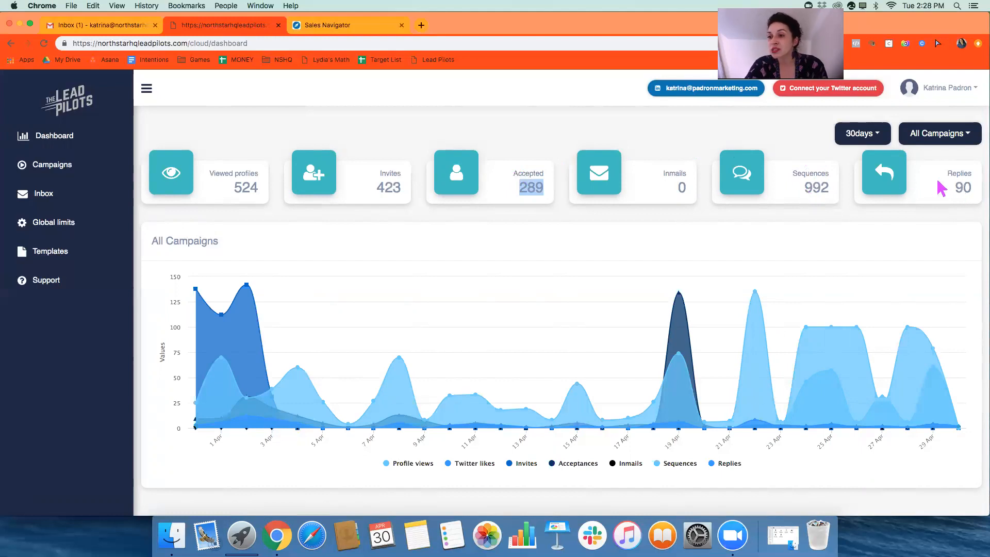
mouse_move(959, 195)
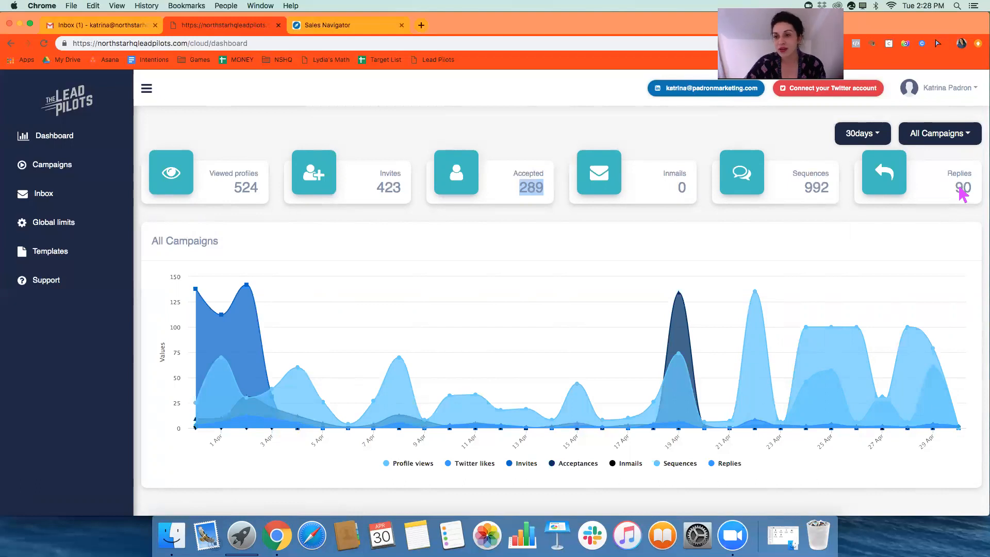
mouse_move(676, 237)
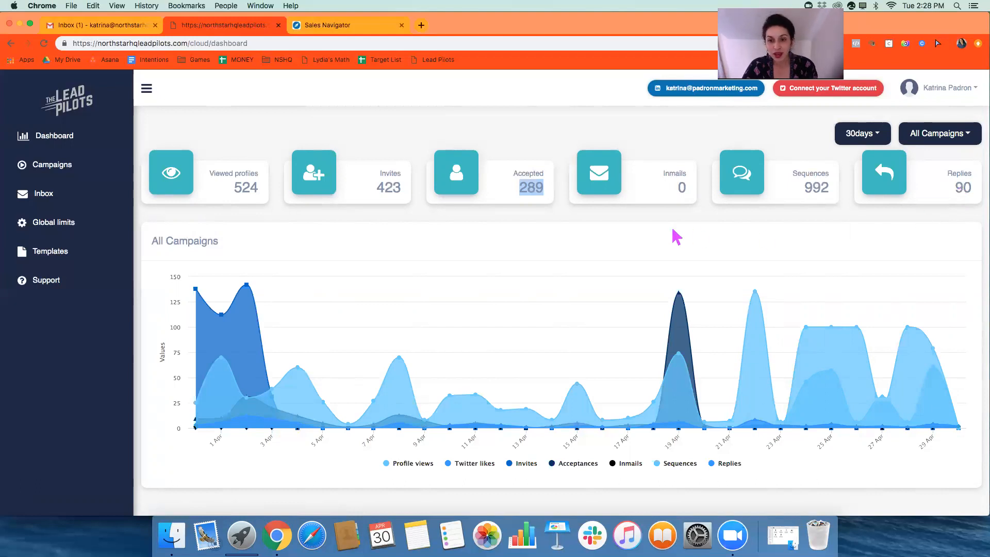